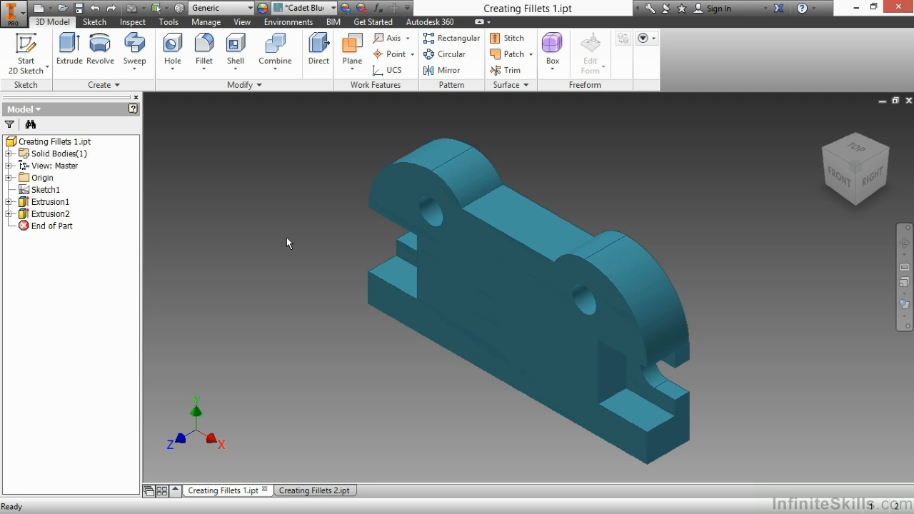
mouse_move(270, 234)
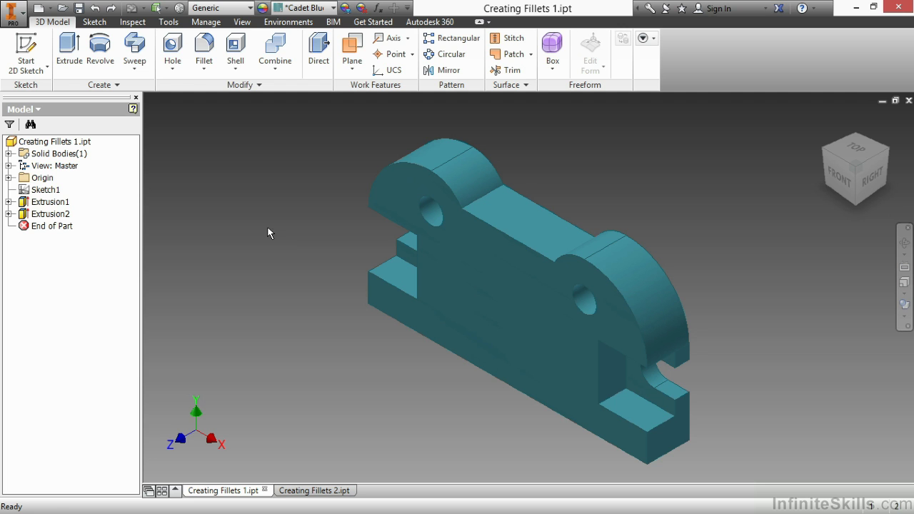
mouse_move(204, 46)
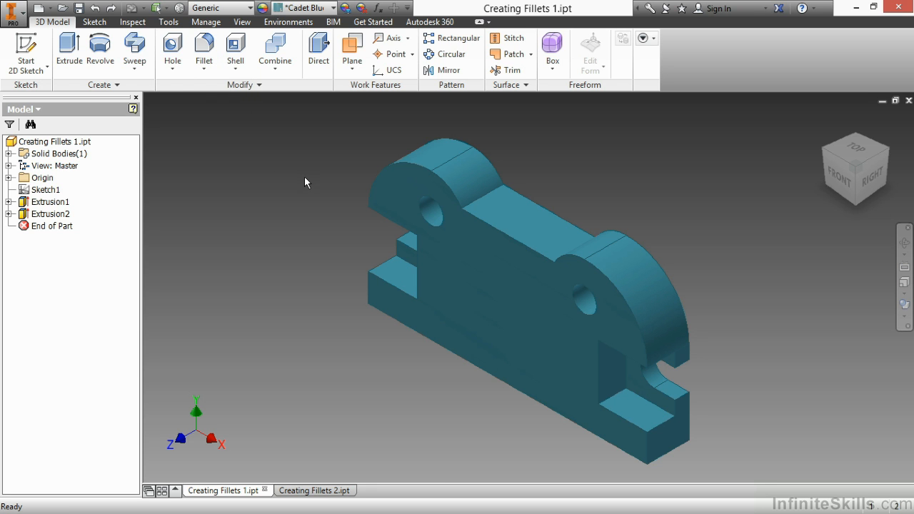
mouse_move(383, 219)
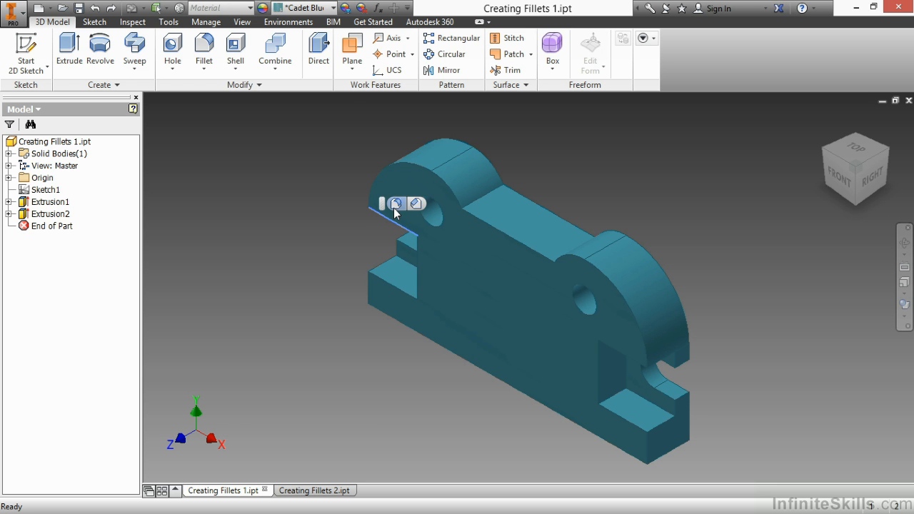
- Start a 0.125 in constant fillet and pick the four hole edges for Fillet2
click(204, 50)
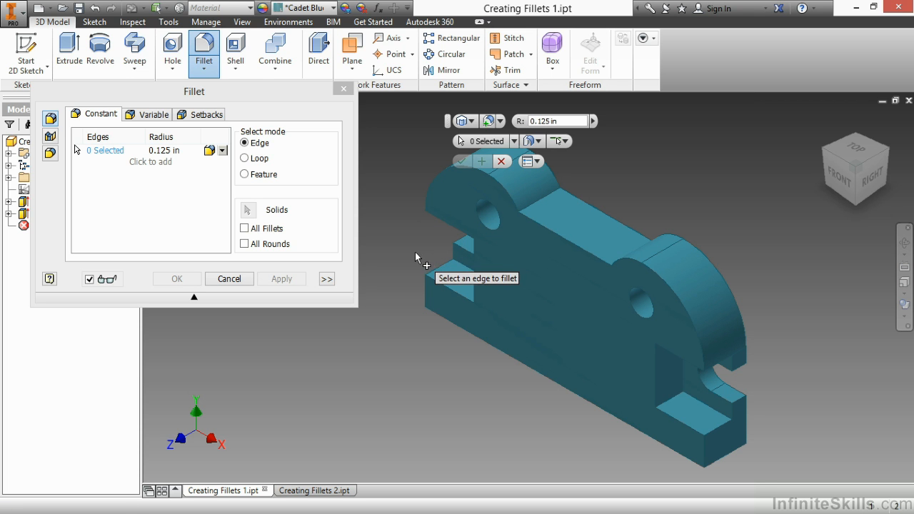
mouse_move(486, 209)
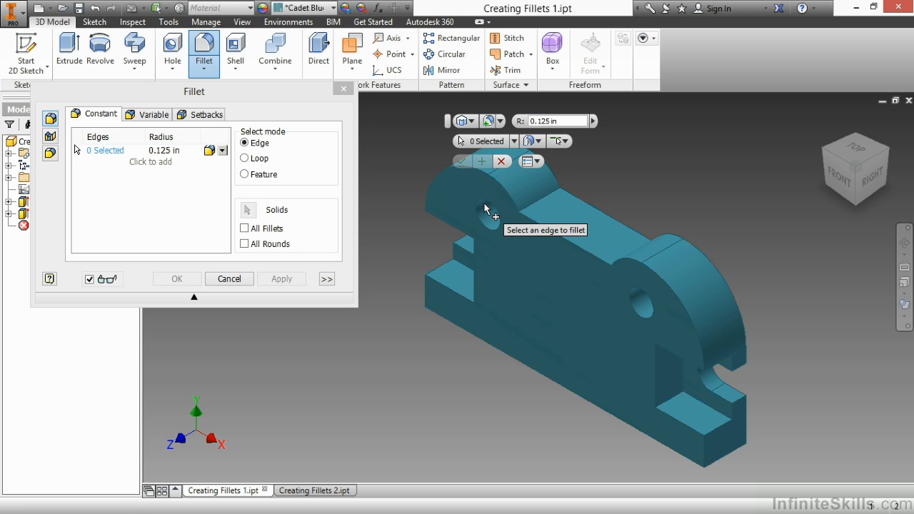
click(482, 209)
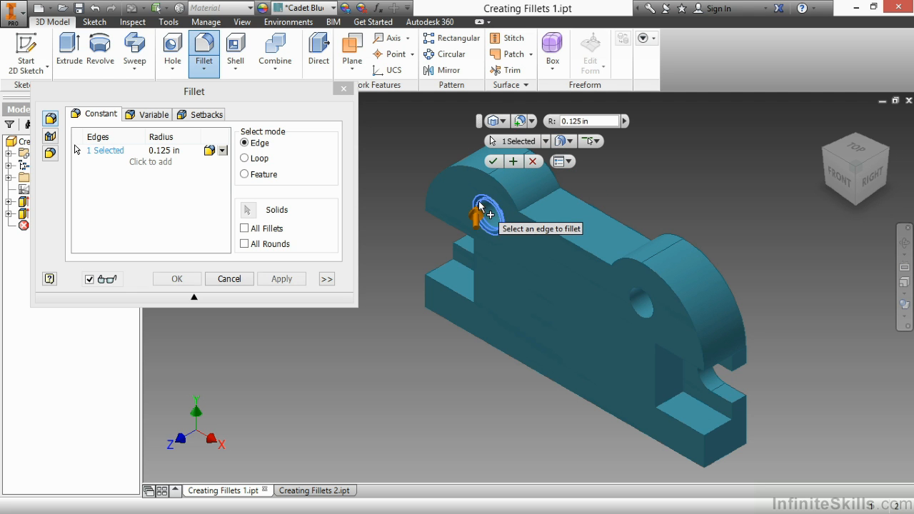
click(643, 313)
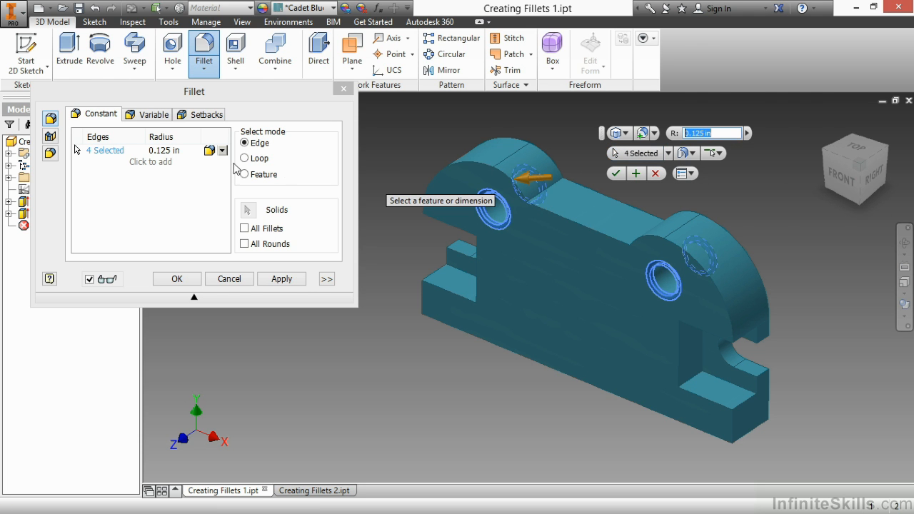
click(164, 151)
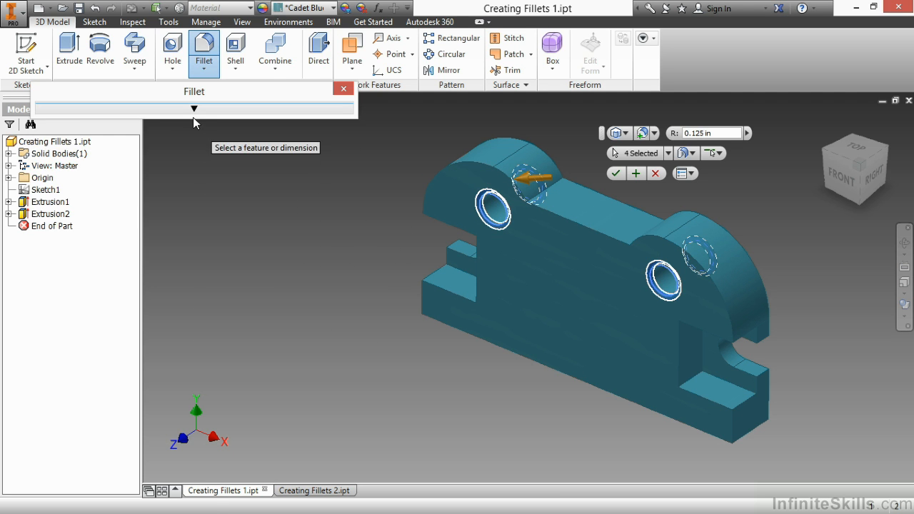
mouse_move(199, 283)
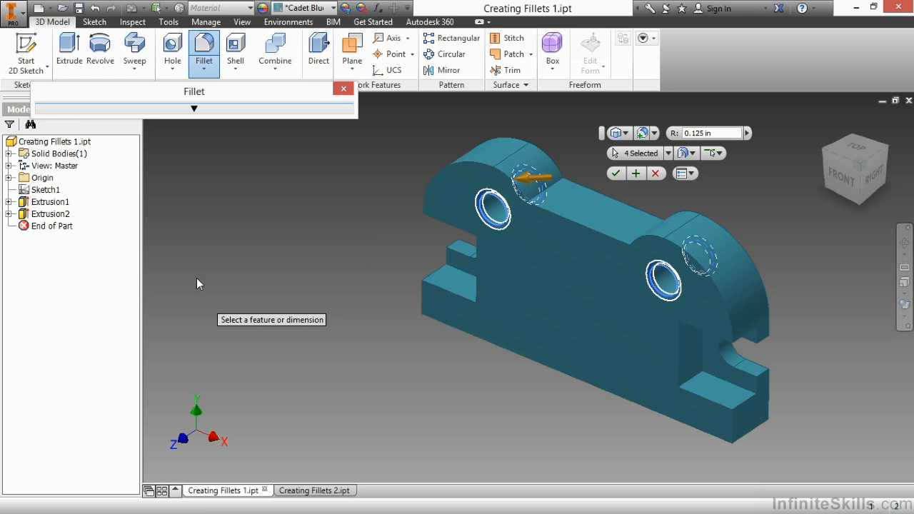
click(194, 108)
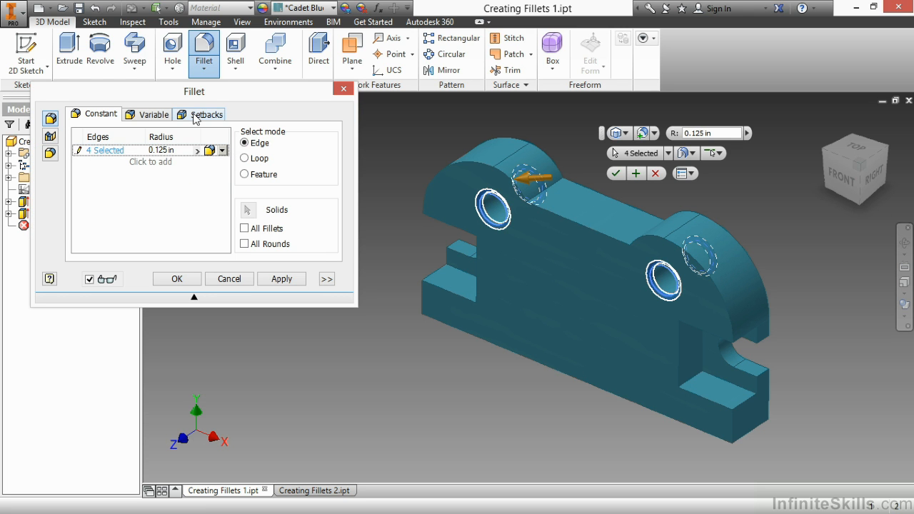
mouse_move(589, 174)
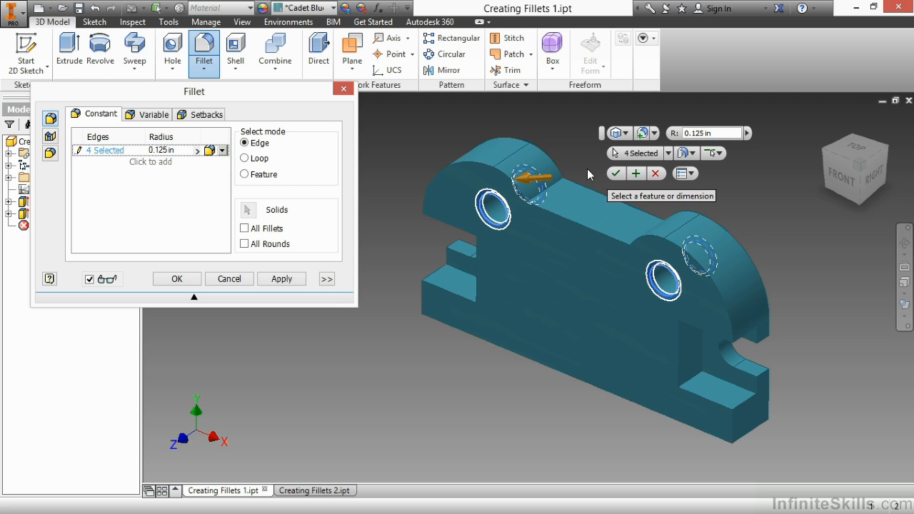
mouse_move(615, 178)
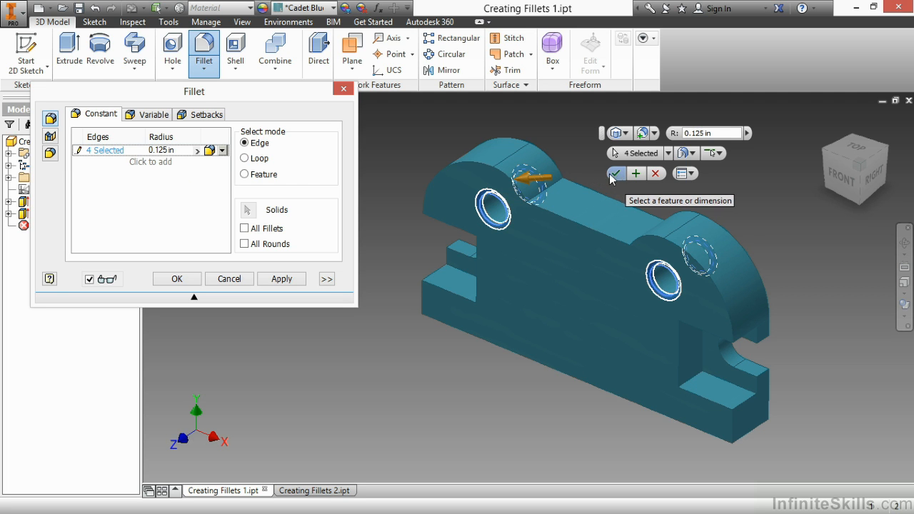
mouse_move(613, 185)
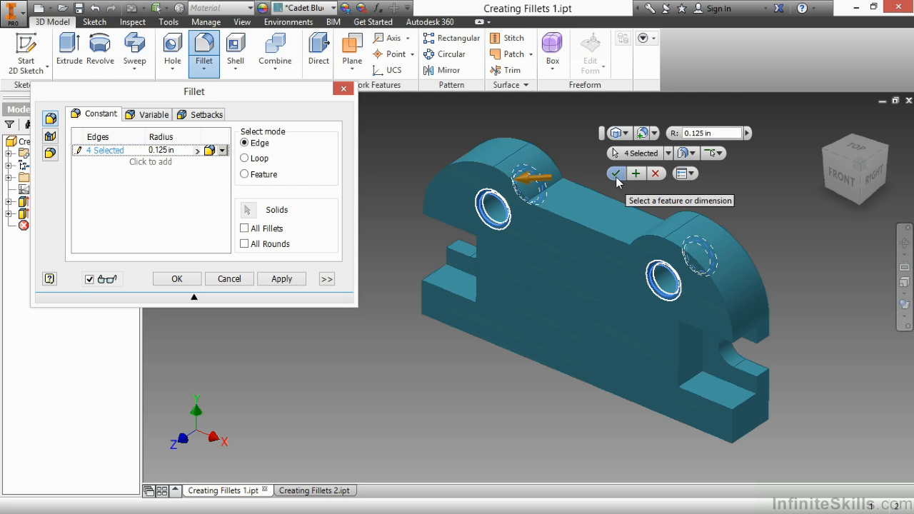
mouse_move(591, 164)
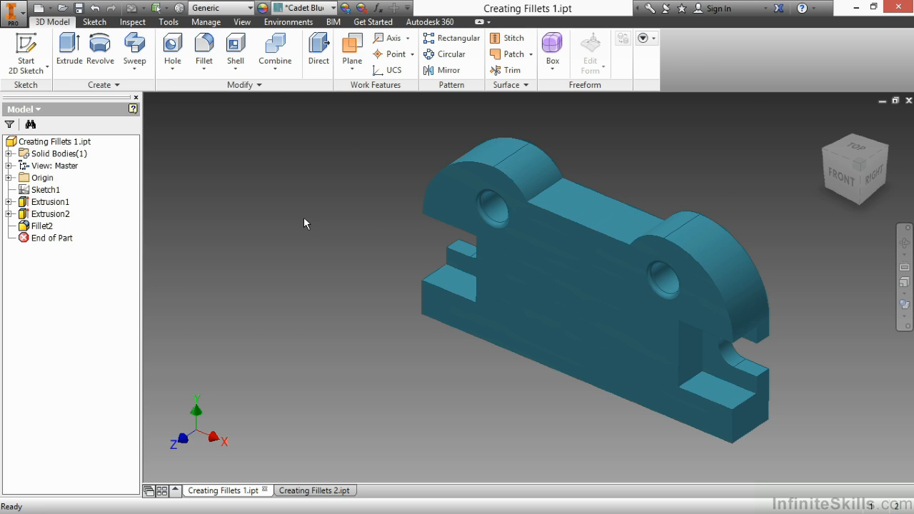
mouse_move(159, 238)
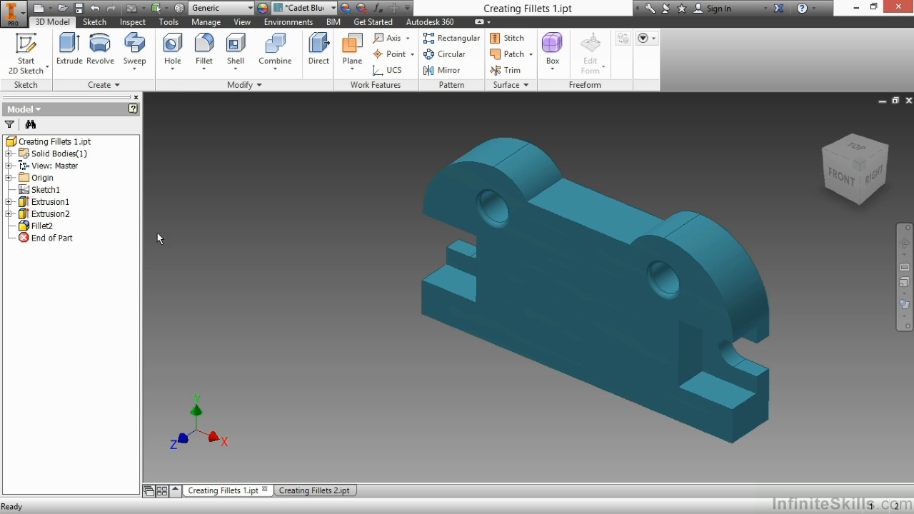
- Edit Fillet2 and enlarge its hole-edge radius to .1875 in
click(41, 226)
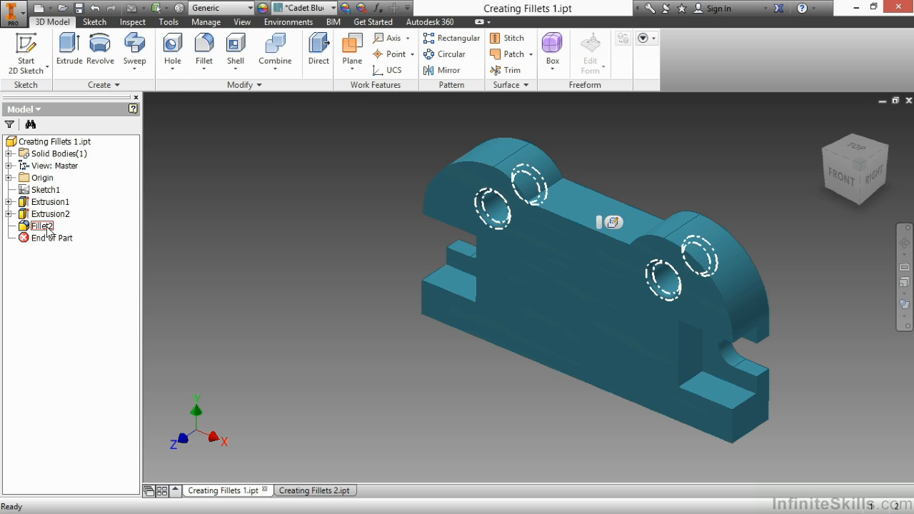
double_click(41, 226)
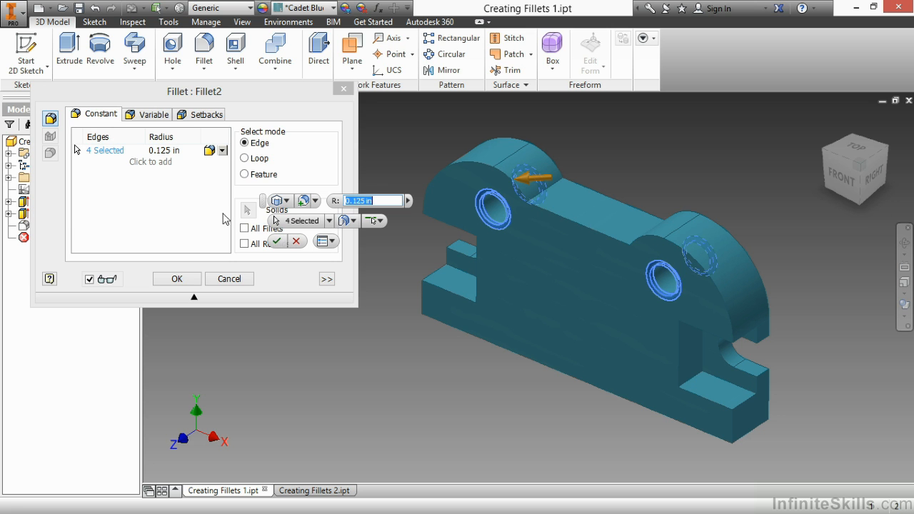
click(177, 278)
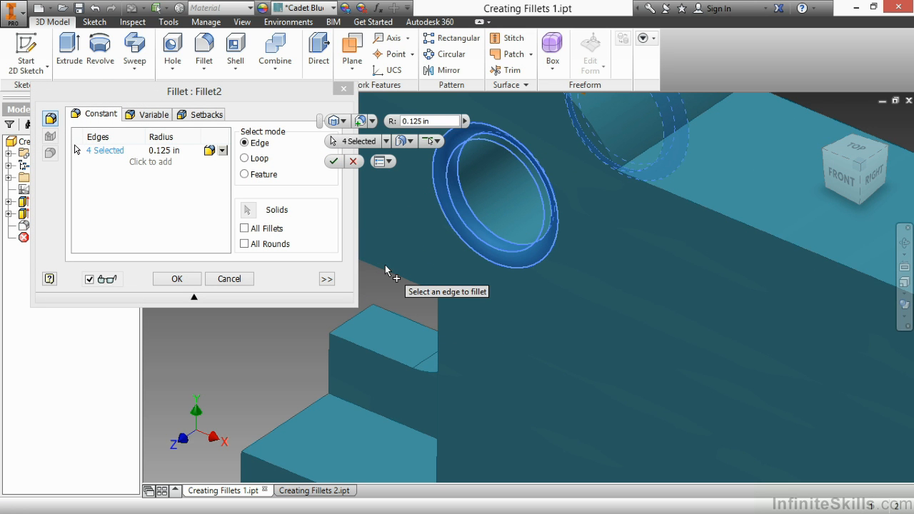
click(425, 121)
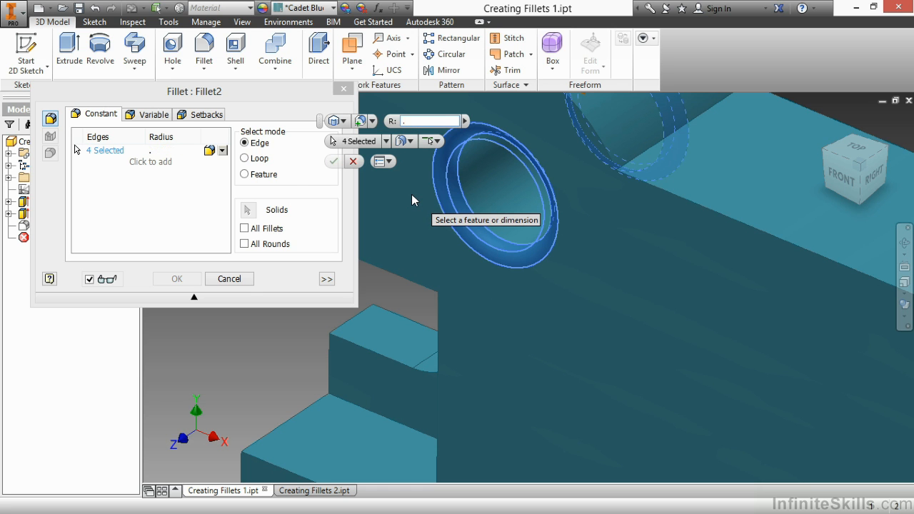
text(.1875)
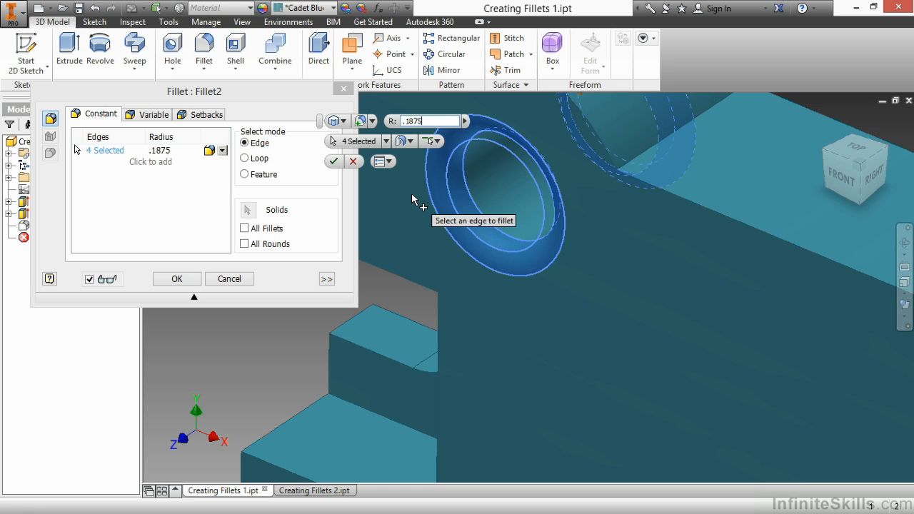
click(176, 278)
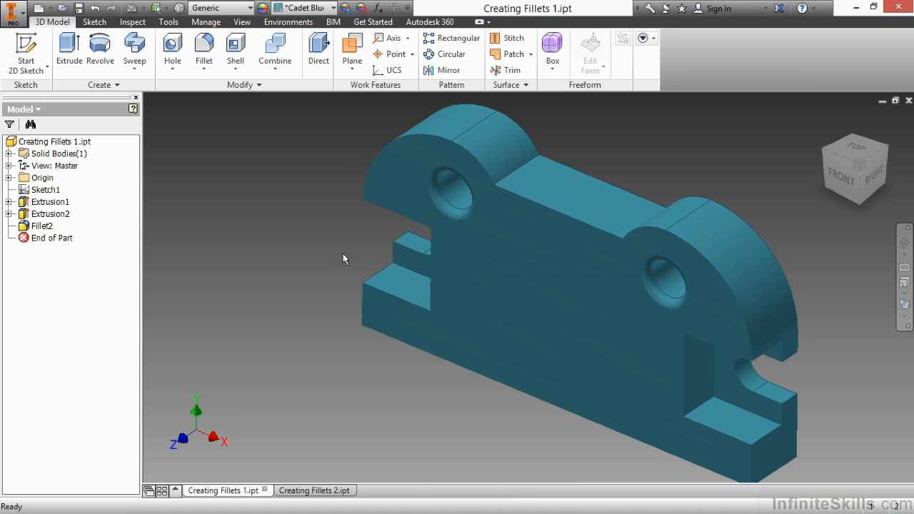
- Begin a new fillet in Loop select mode and pick the front face outline loop at 0.125 in
click(204, 50)
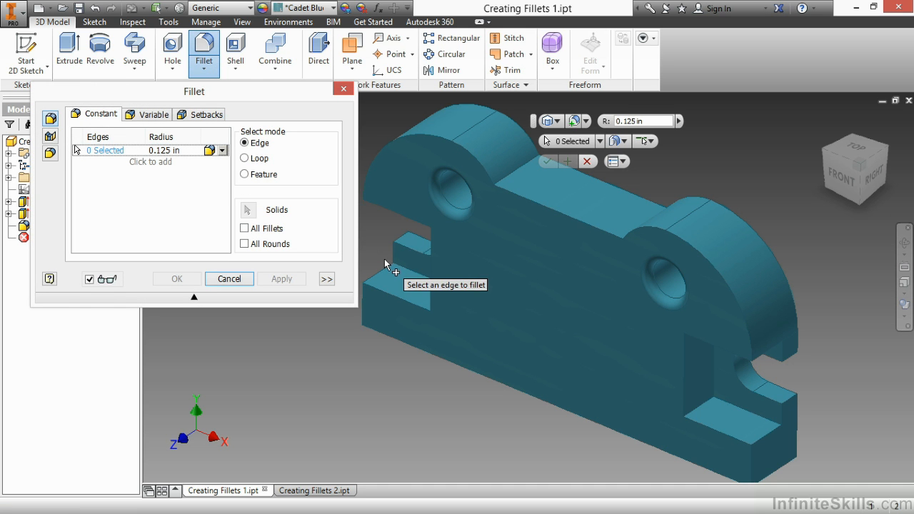
mouse_move(389, 235)
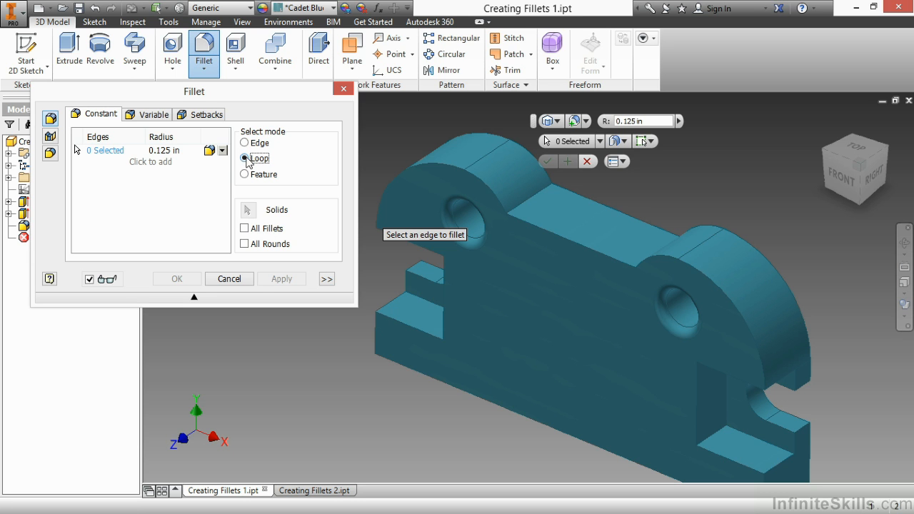
click(245, 158)
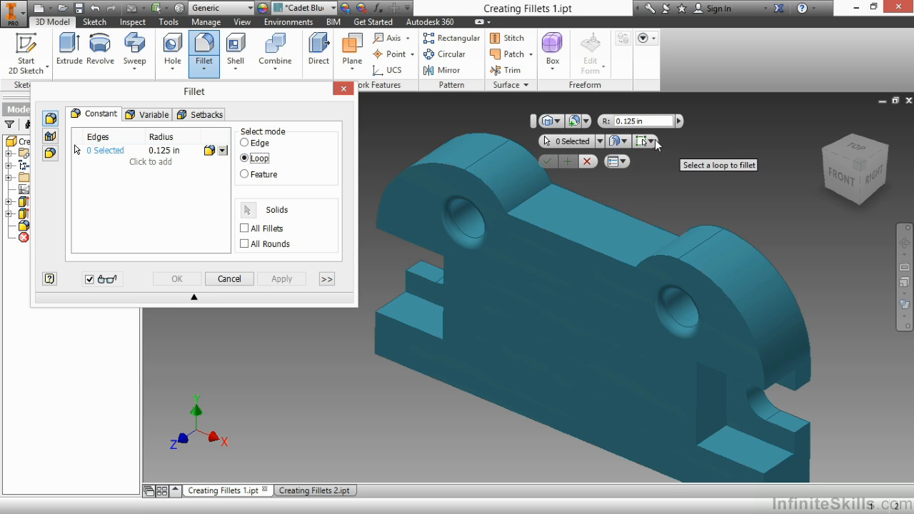
click(653, 140)
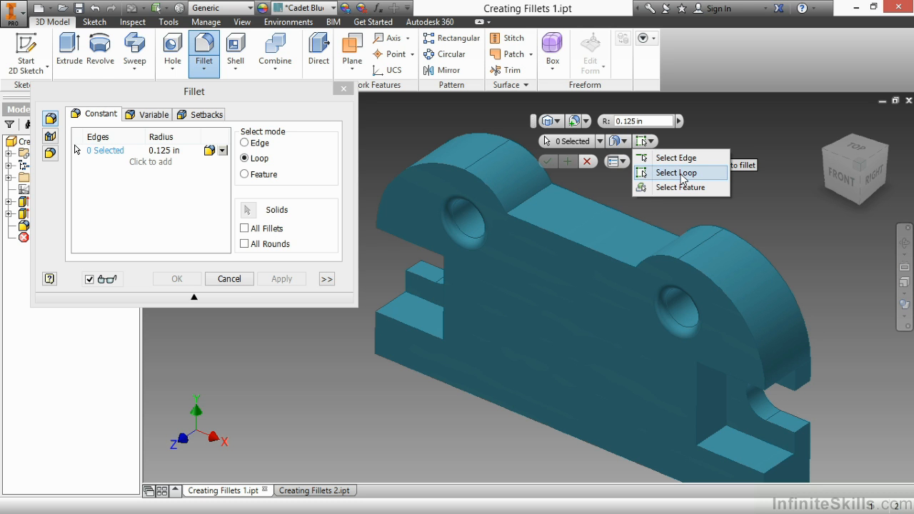
click(681, 172)
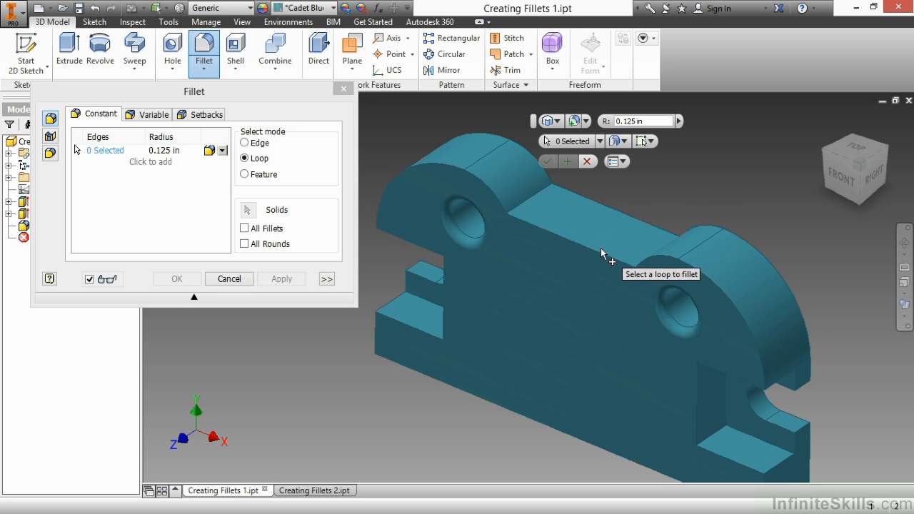
click(618, 218)
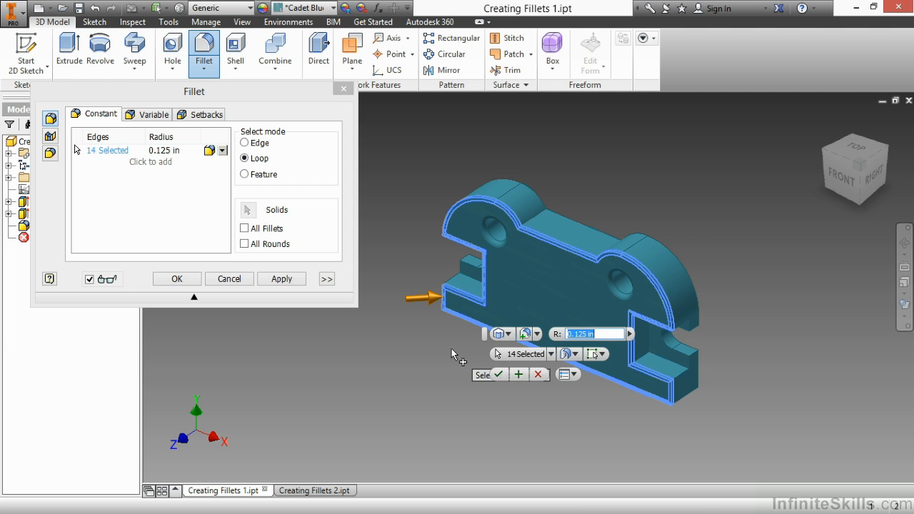
mouse_move(468, 375)
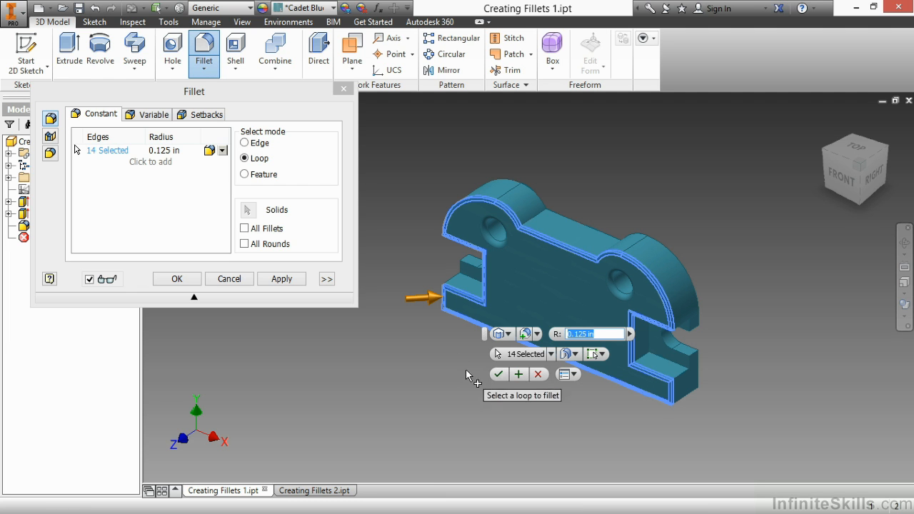
mouse_move(526, 364)
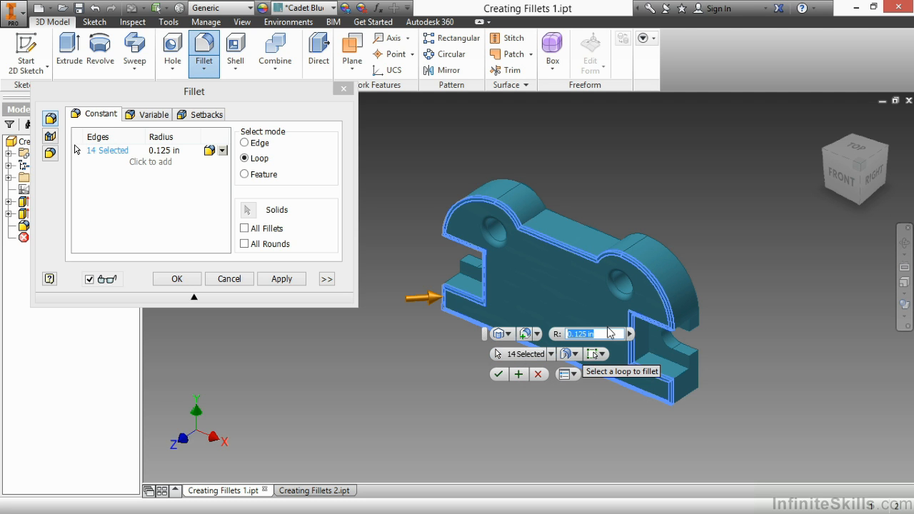
mouse_move(441, 369)
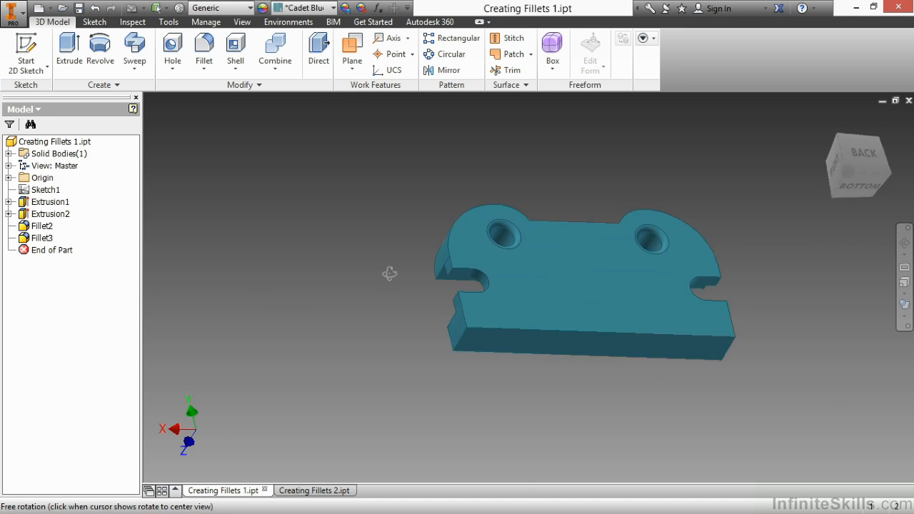
- Create a 0.125 in loop-mode fillet on the back face outline edges (Fillet4)
drag(389, 274, 409, 334)
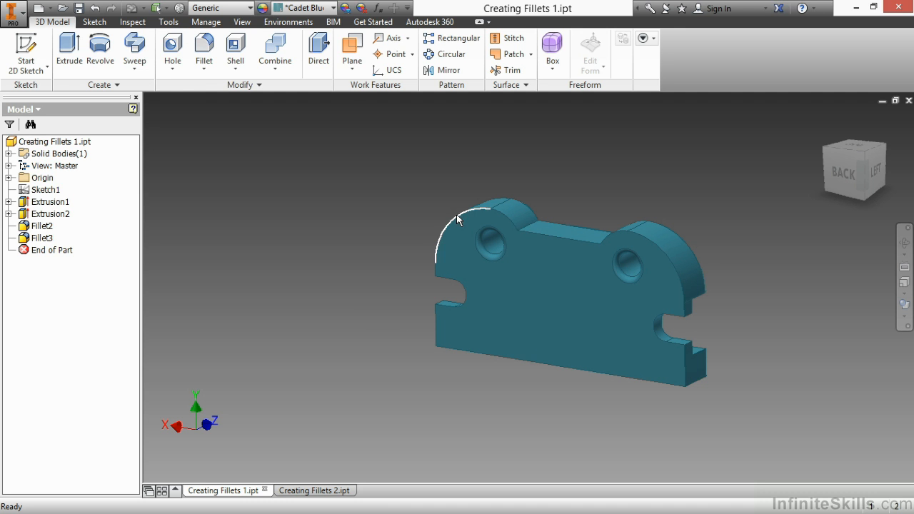
click(203, 50)
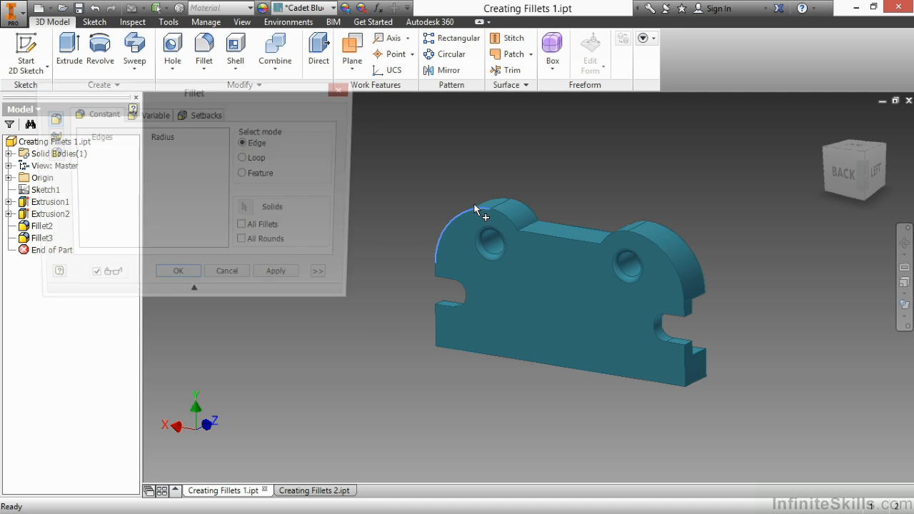
click(658, 288)
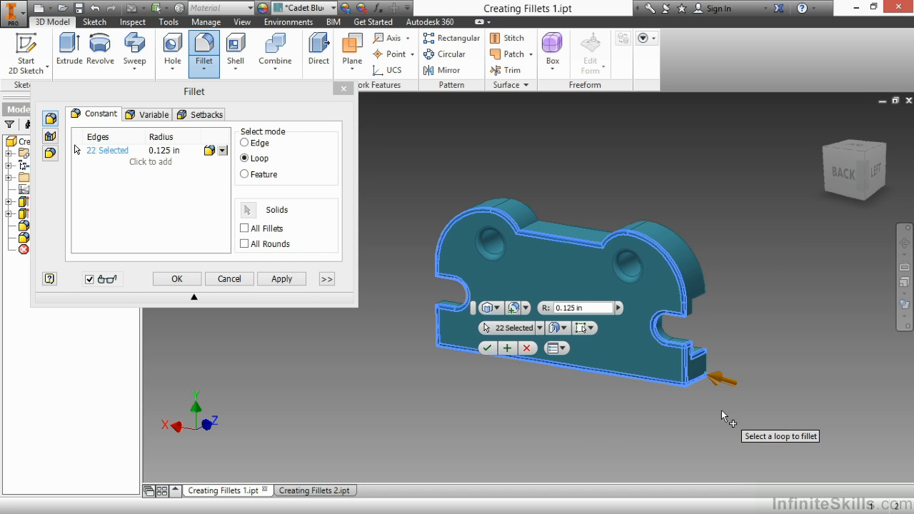
mouse_move(704, 357)
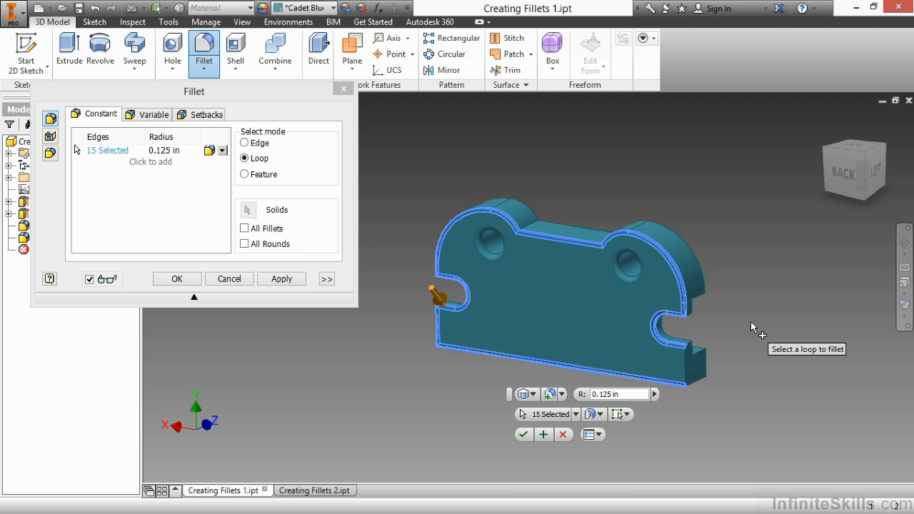
mouse_move(756, 332)
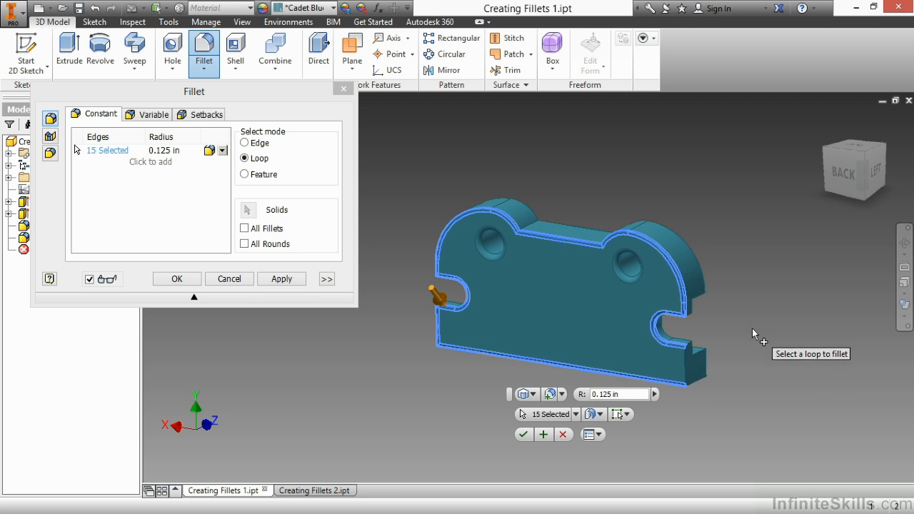
mouse_move(691, 365)
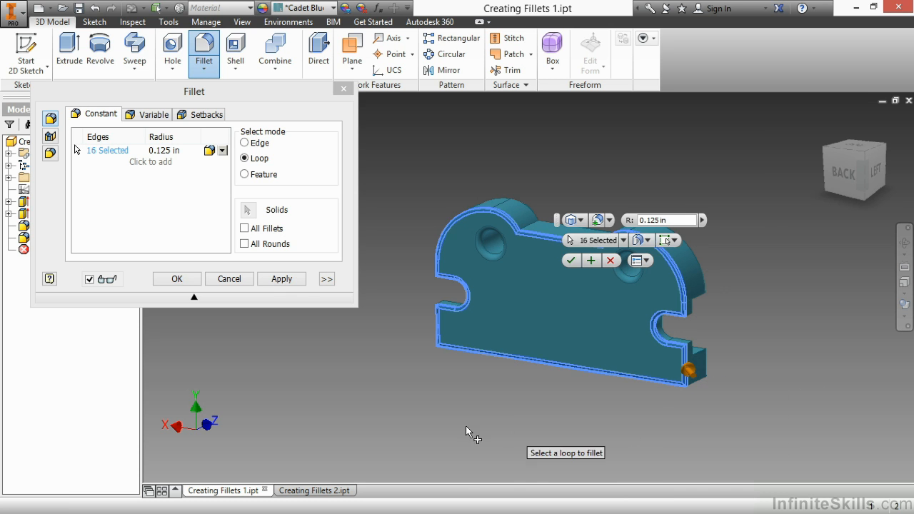
right_click(468, 432)
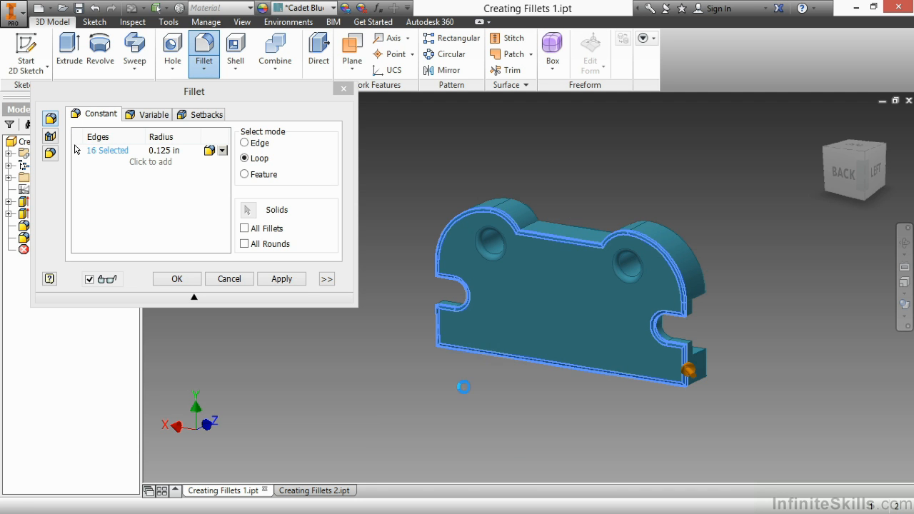
click(177, 279)
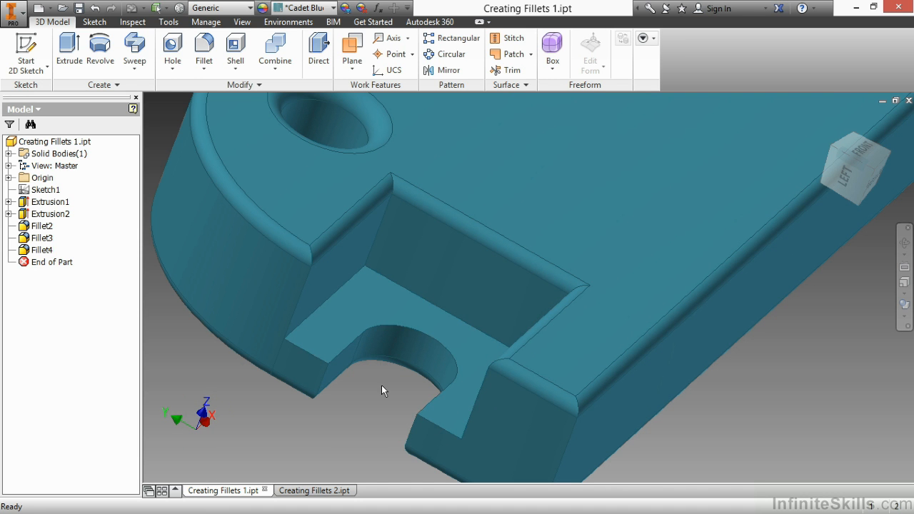
- Repeat Fillet in Feature select mode and pick Extrusion2's 12 slot edges at 0.125 in
right_click(382, 391)
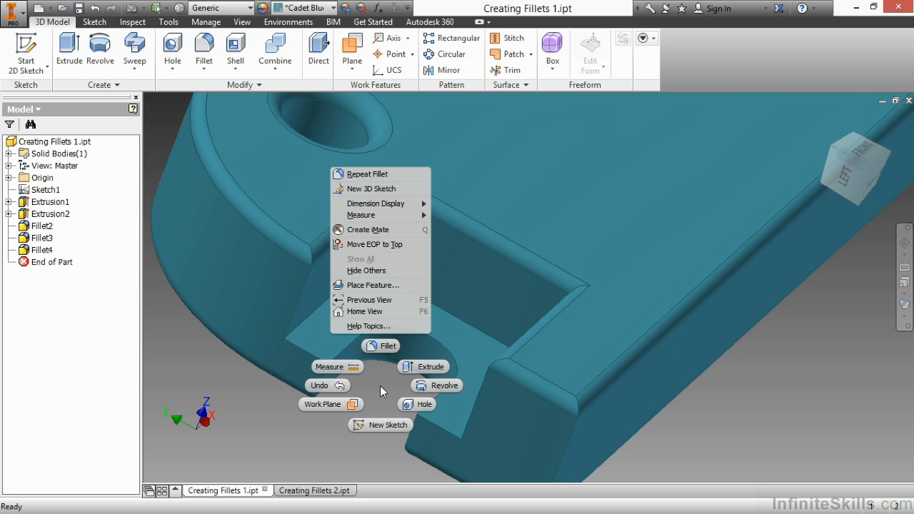
mouse_move(387, 345)
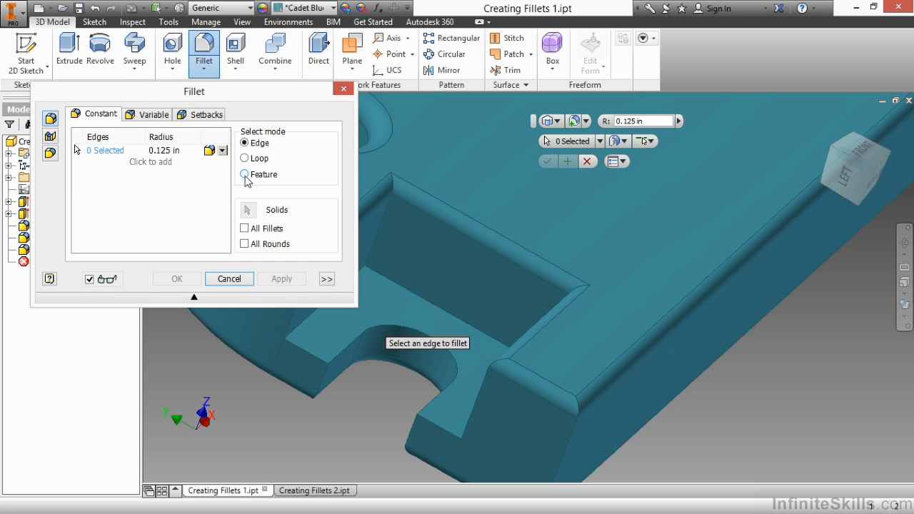
click(245, 175)
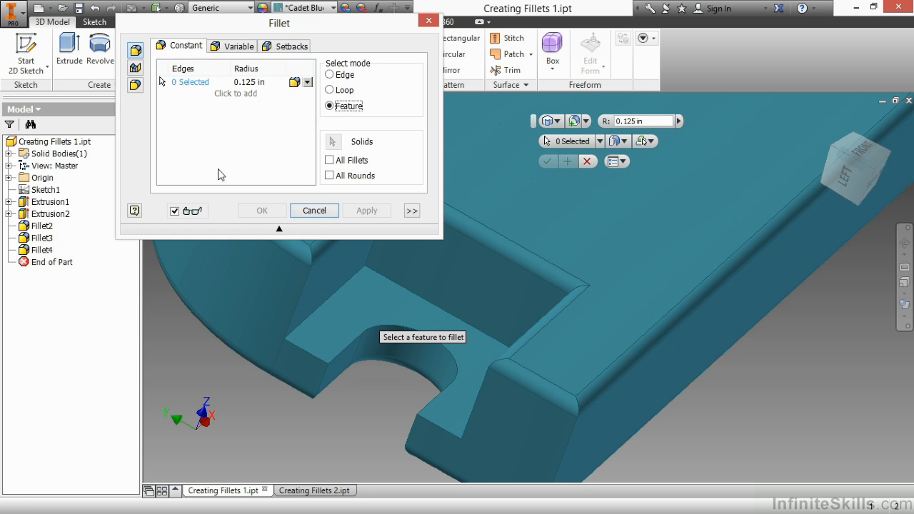
mouse_move(50, 213)
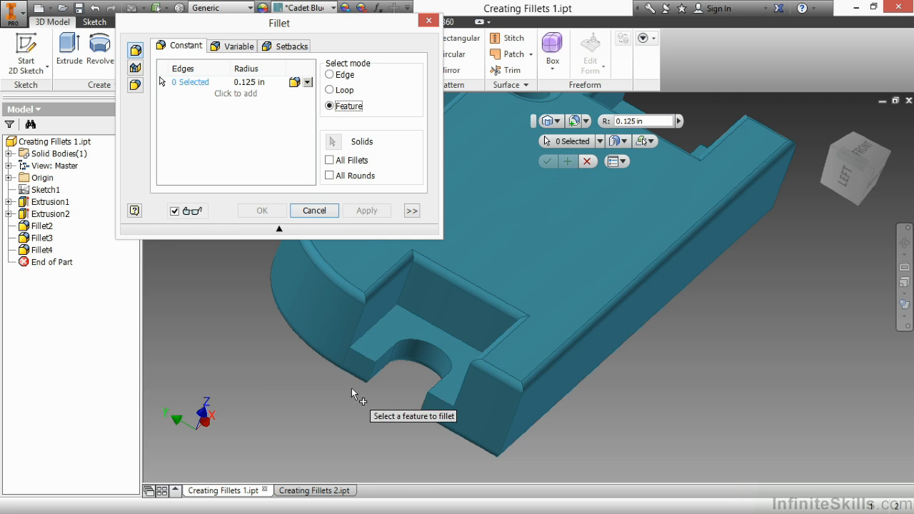
mouse_move(414, 357)
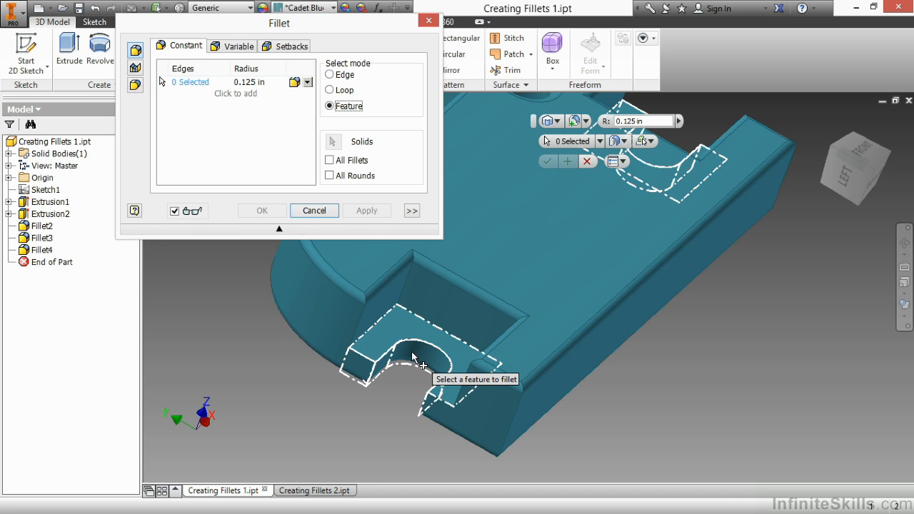
click(415, 361)
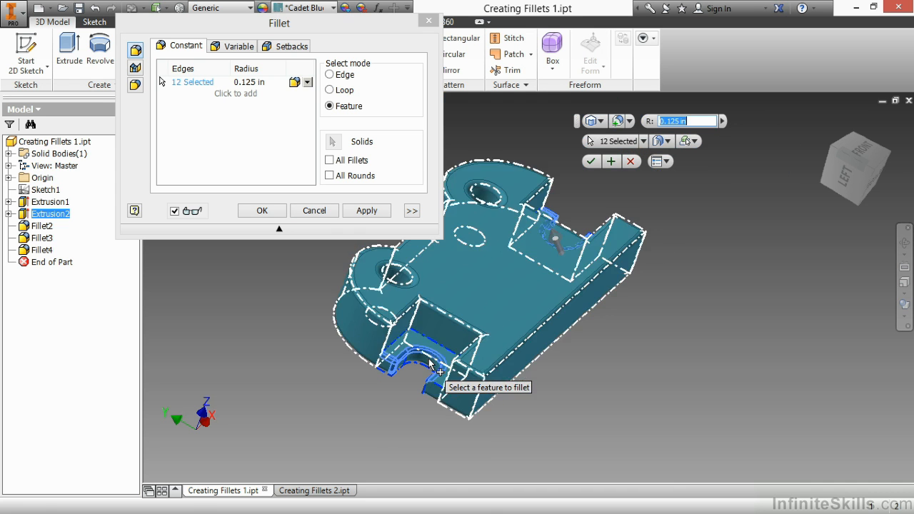
drag(429, 364, 472, 357)
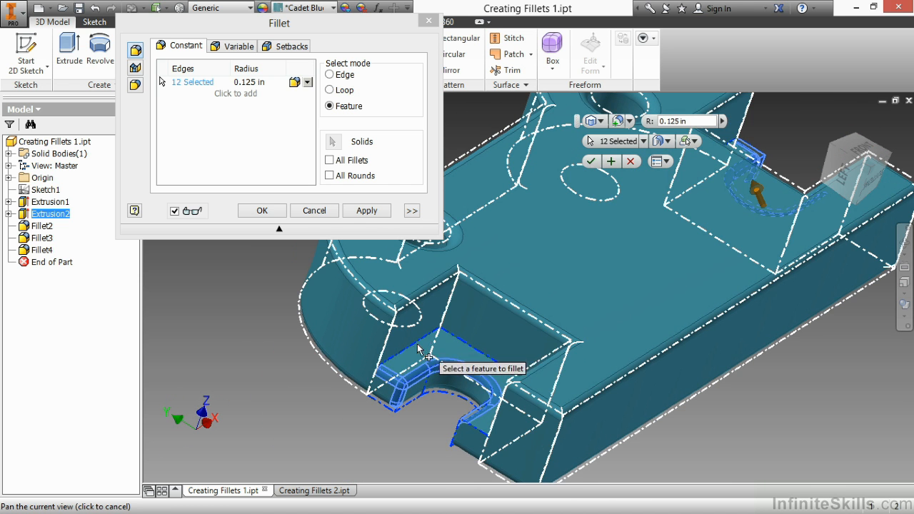
mouse_move(666, 212)
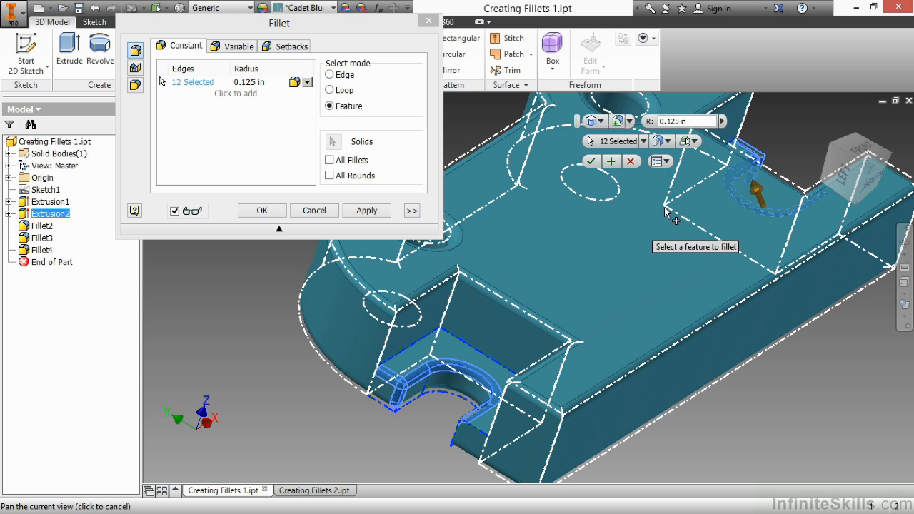
- Switch to Edge mode and add the slot's remaining and vertical corner edges to the 0.125 in fillet
click(686, 141)
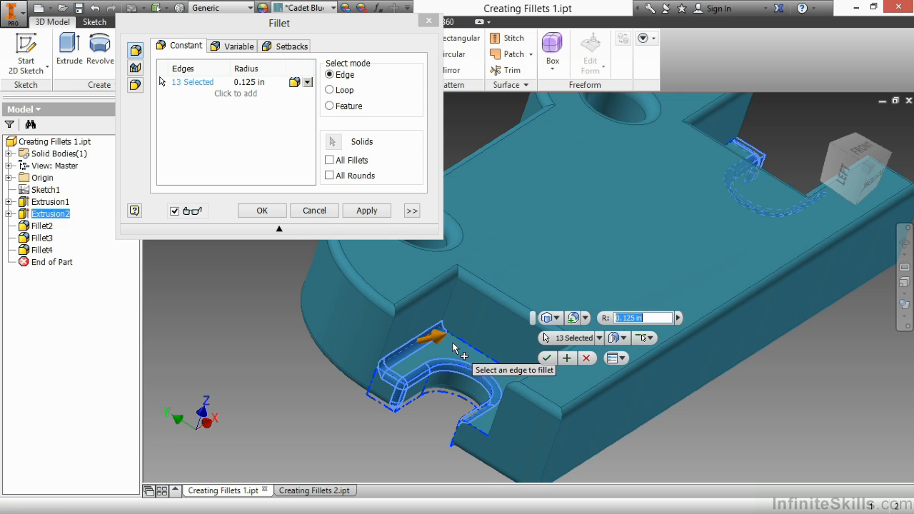
click(436, 343)
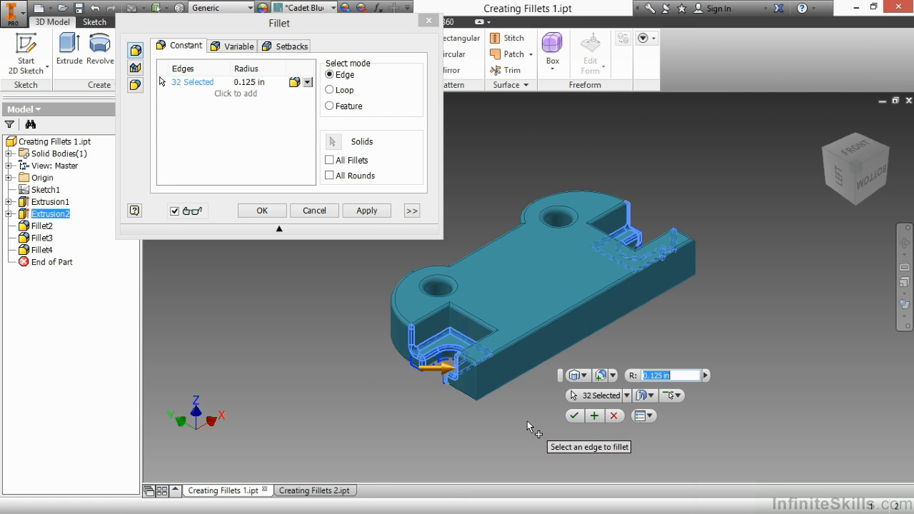
mouse_move(502, 420)
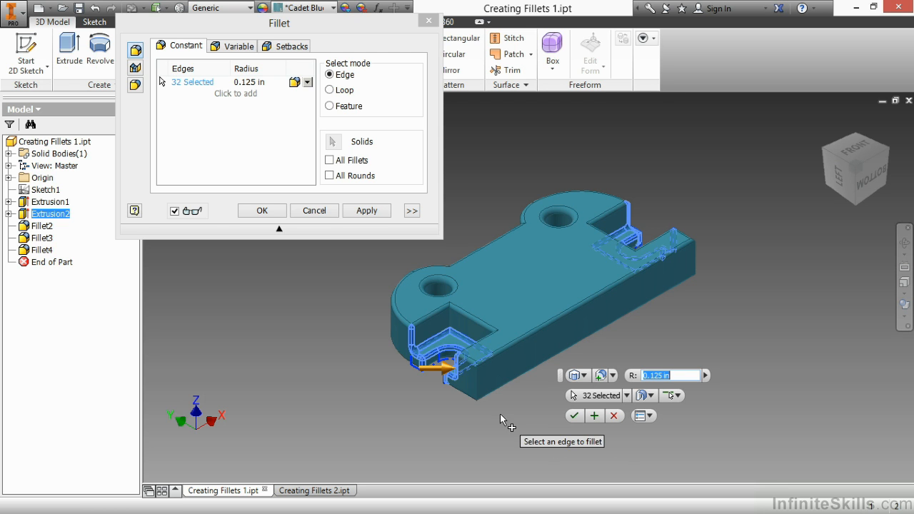
mouse_move(447, 343)
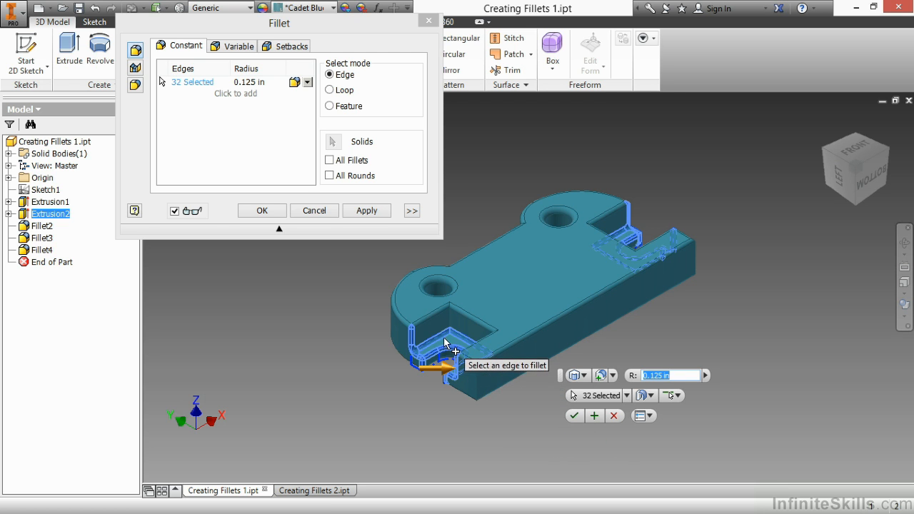
click(443, 360)
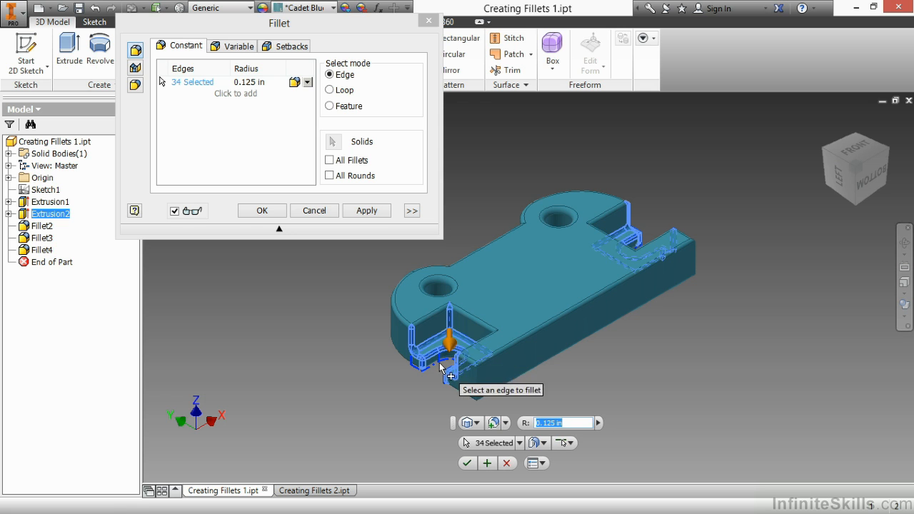
mouse_move(454, 322)
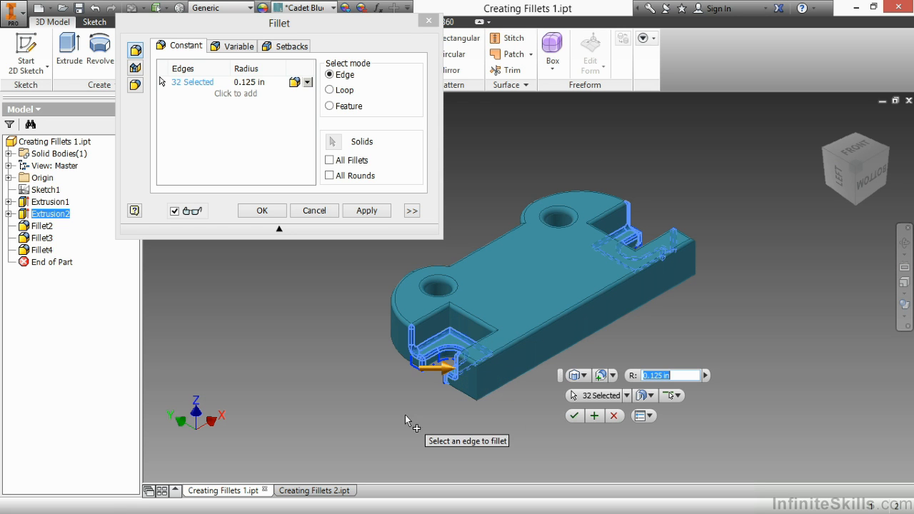
mouse_move(372, 358)
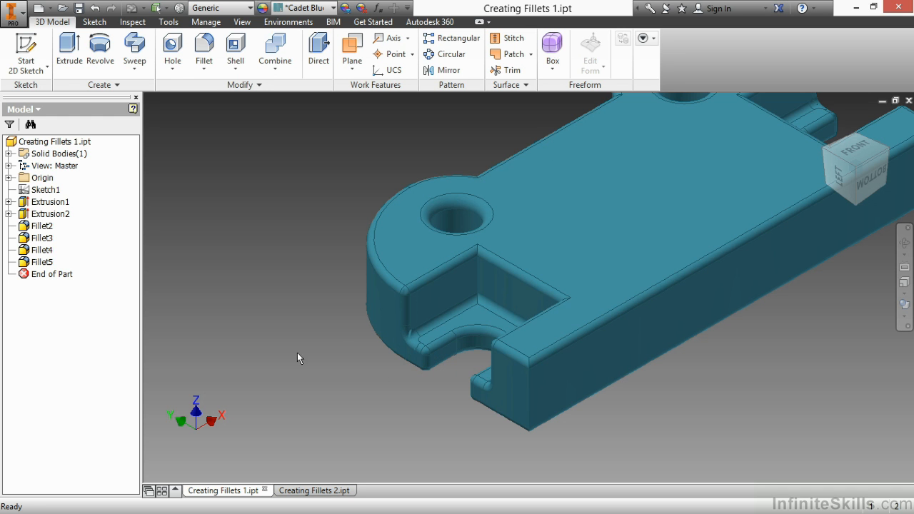
- Delete Fillet5 and the remaining fillet features so the bracket edges are sharp again
right_click(45, 262)
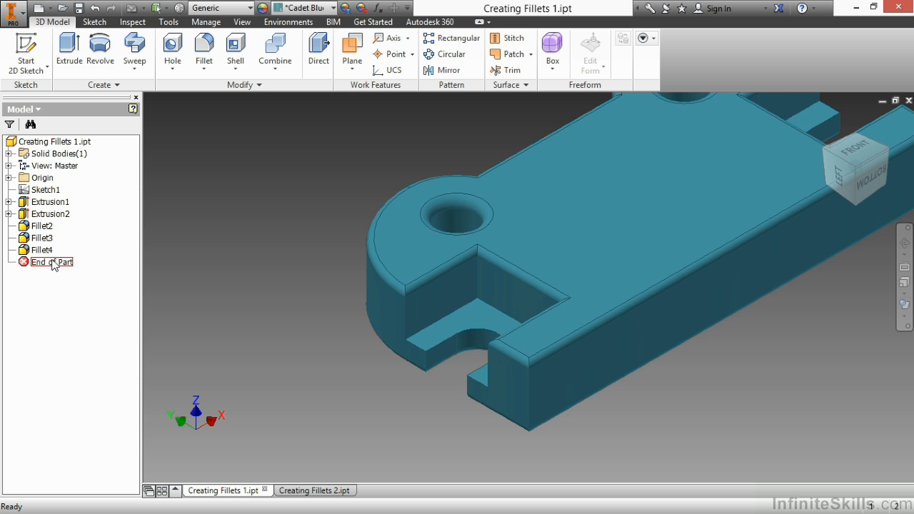
right_click(42, 225)
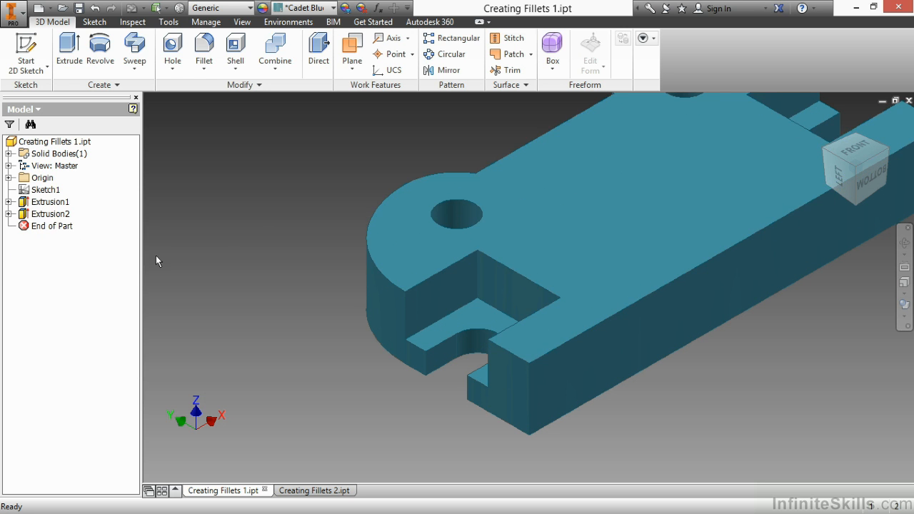
- Create Fillet6 at 0.125 in using All Rounds (54 edges) plus All Fillets (12 edges) as two sets
click(203, 47)
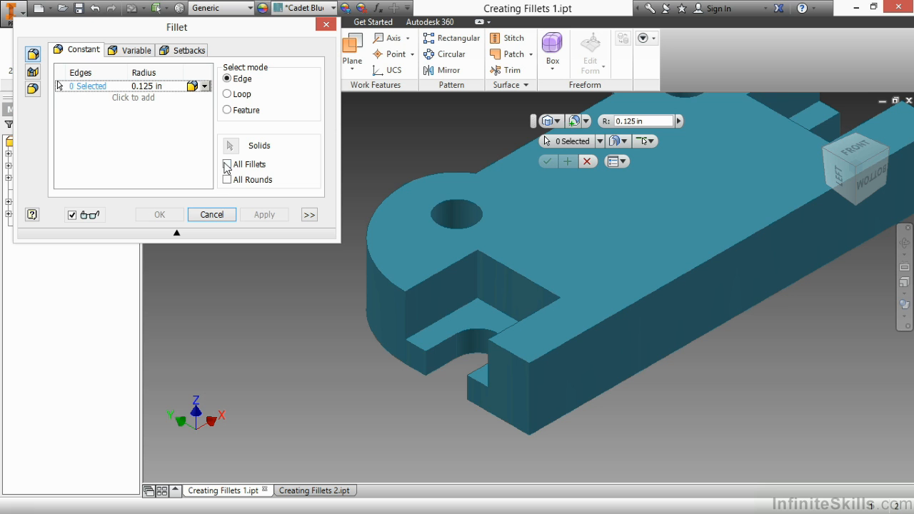
click(228, 180)
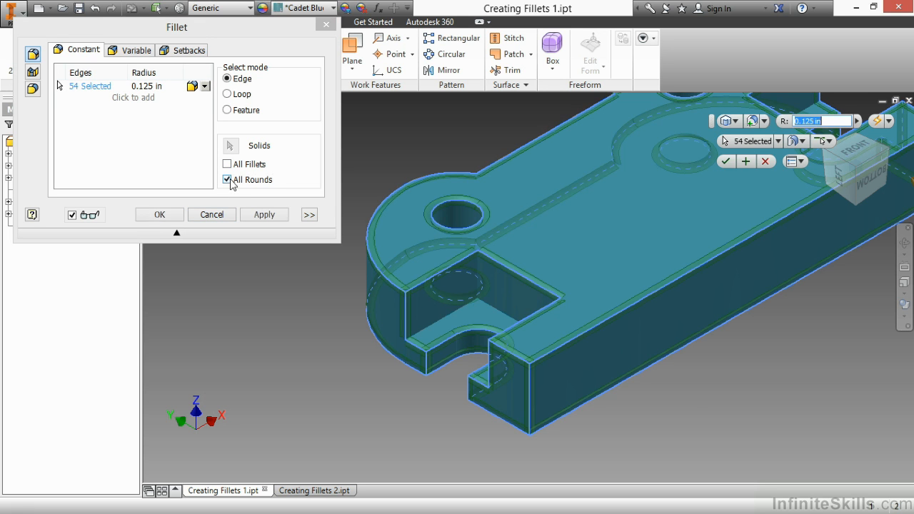
click(227, 179)
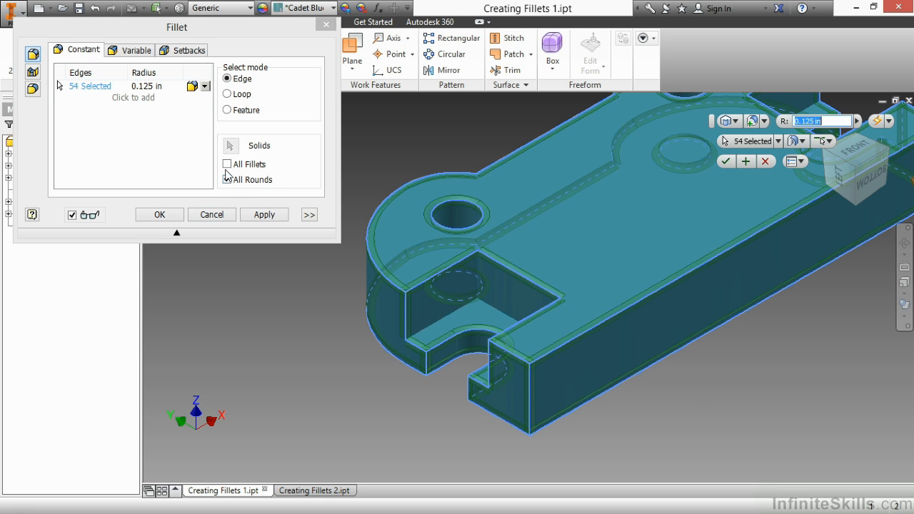
click(227, 164)
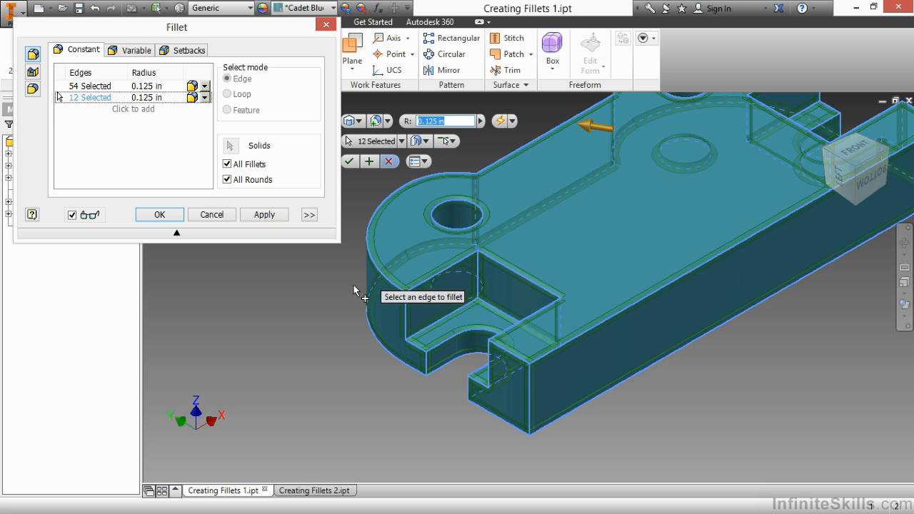
mouse_move(354, 375)
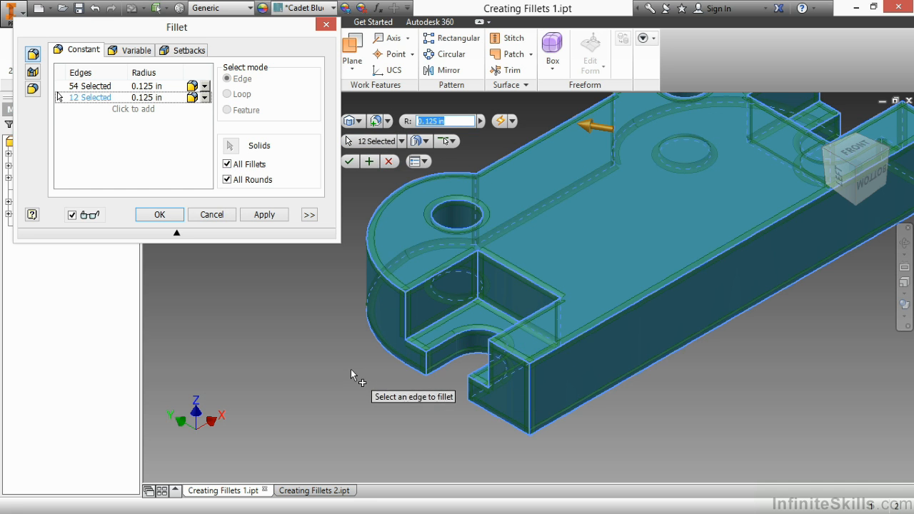
click(159, 215)
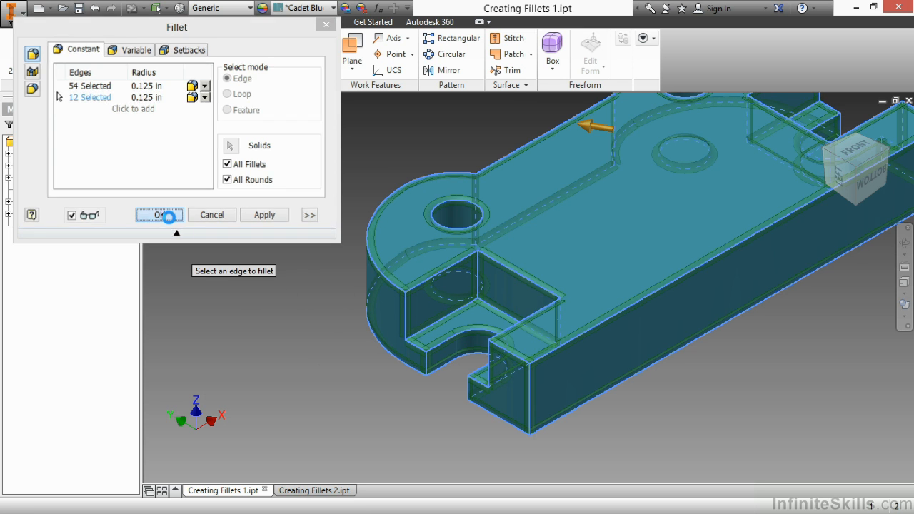
click(159, 214)
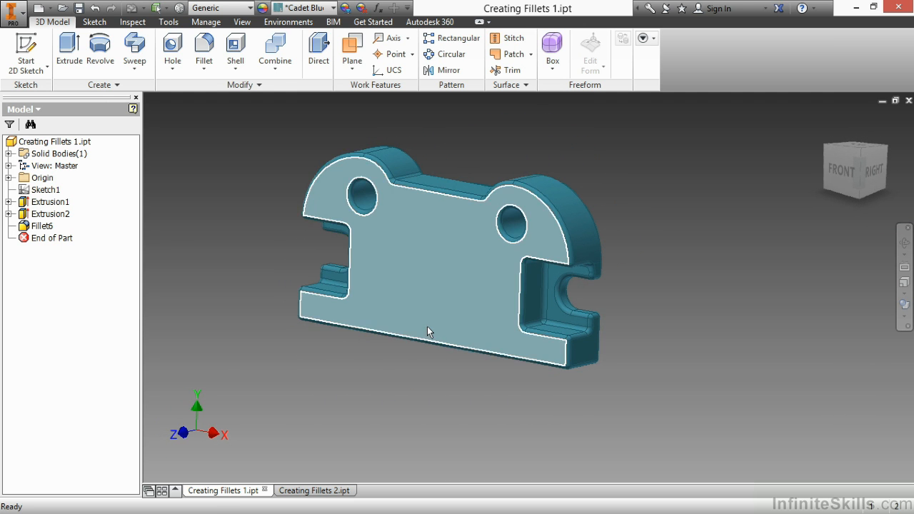
- Delete Fillet6, leaving only the two extrusions with sharp edges
right_click(42, 226)
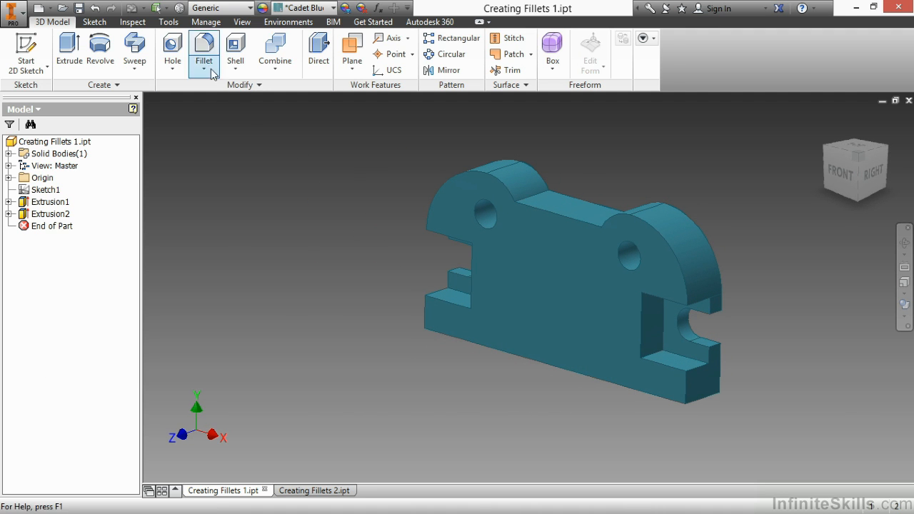
- Create Fillet7 with three constant-radius edge sets at .375, .25 and .5 in
click(204, 50)
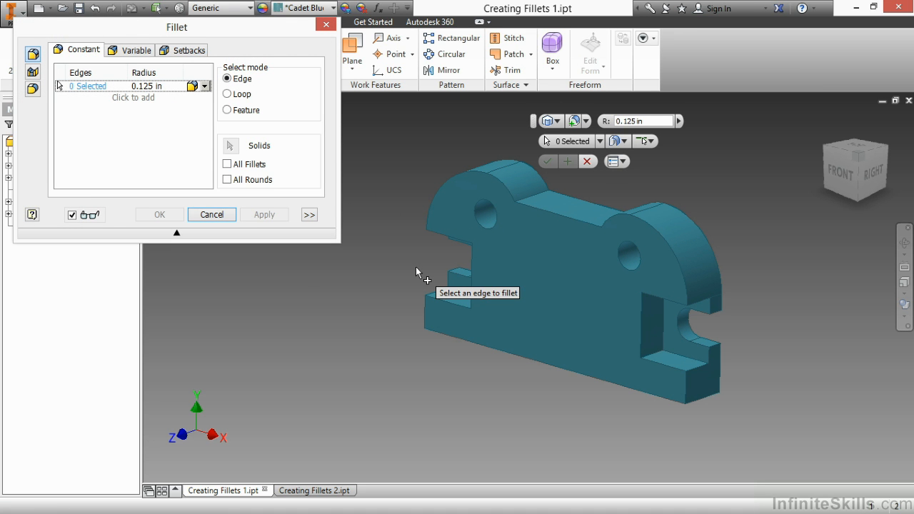
mouse_move(465, 267)
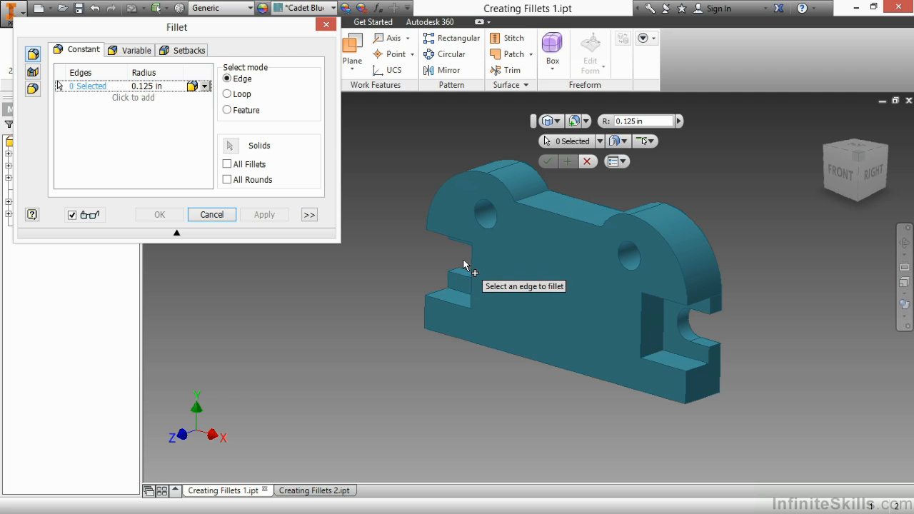
click(475, 278)
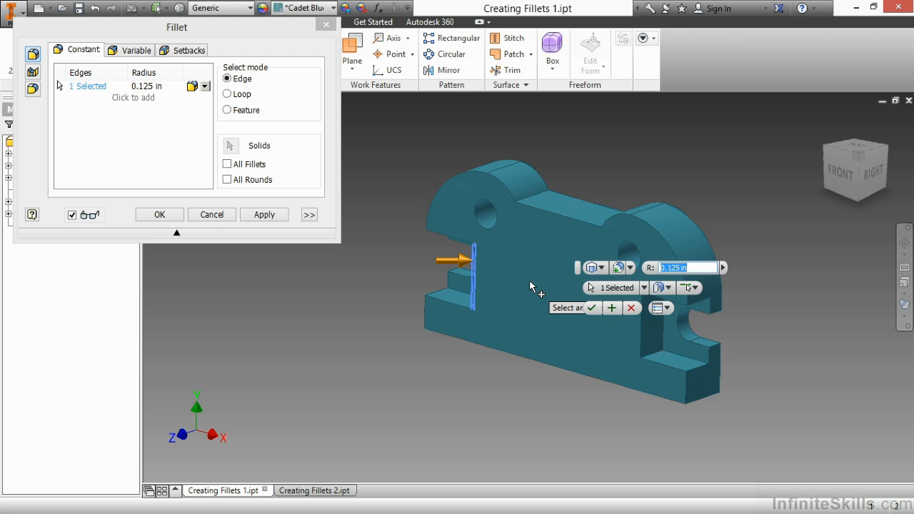
text(.375)
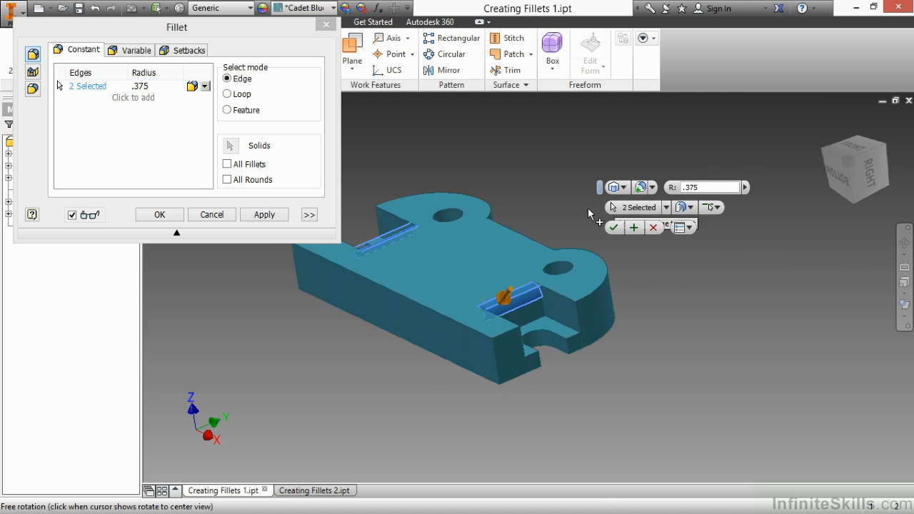
mouse_move(545, 217)
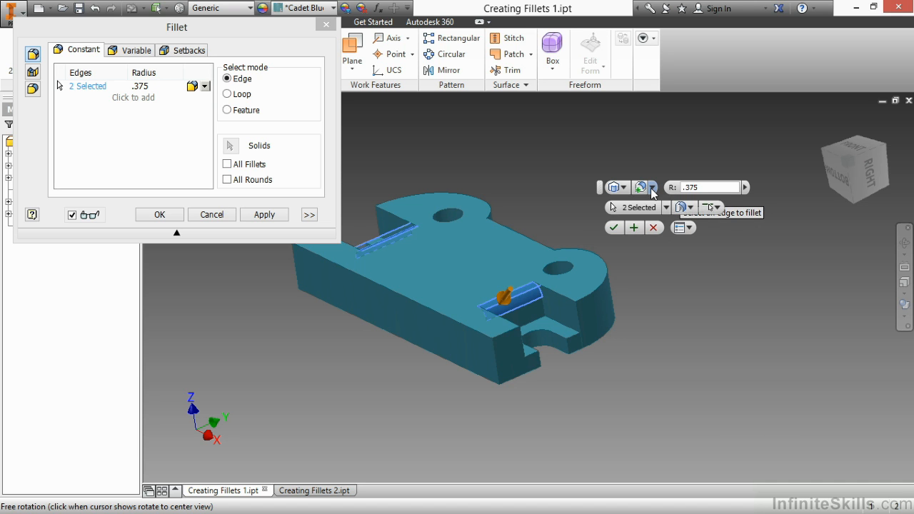
click(653, 188)
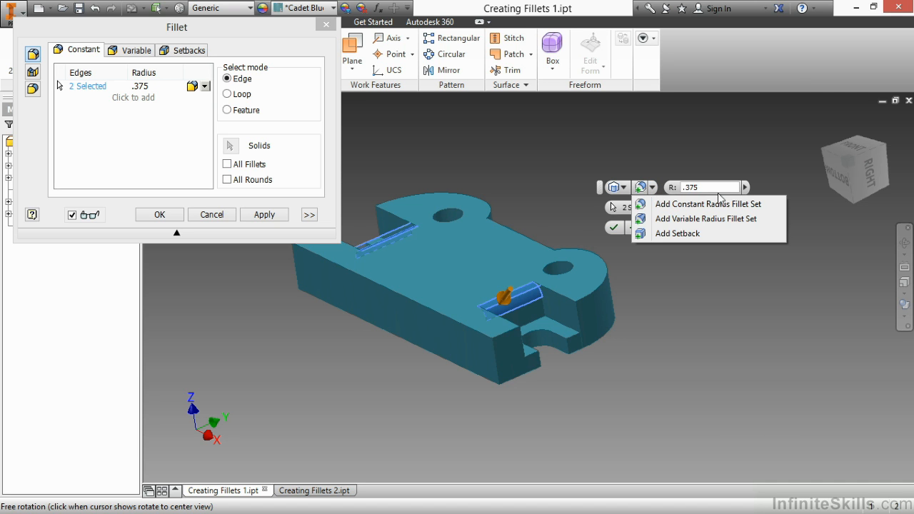
mouse_move(744, 205)
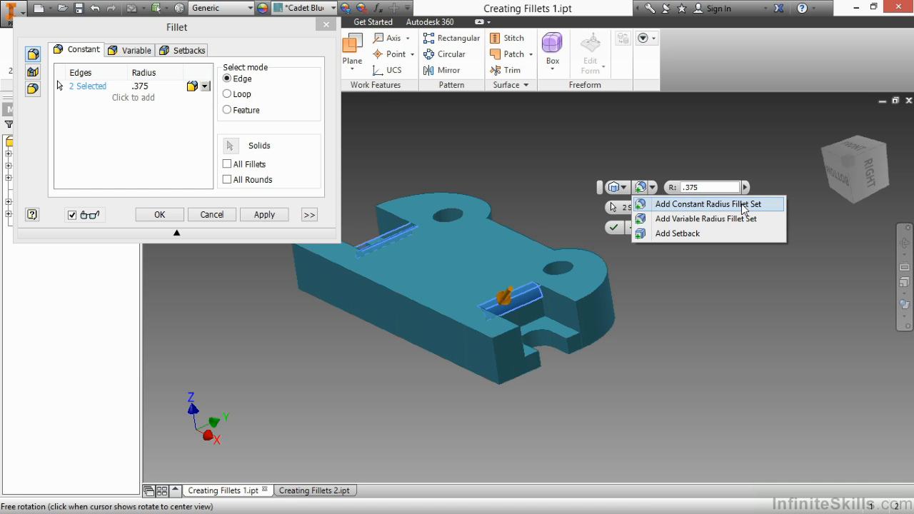
click(710, 203)
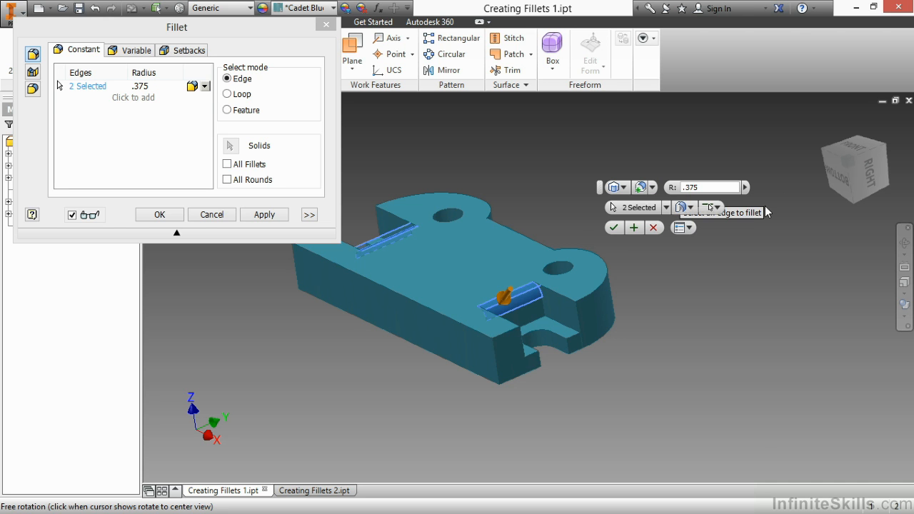
click(634, 227)
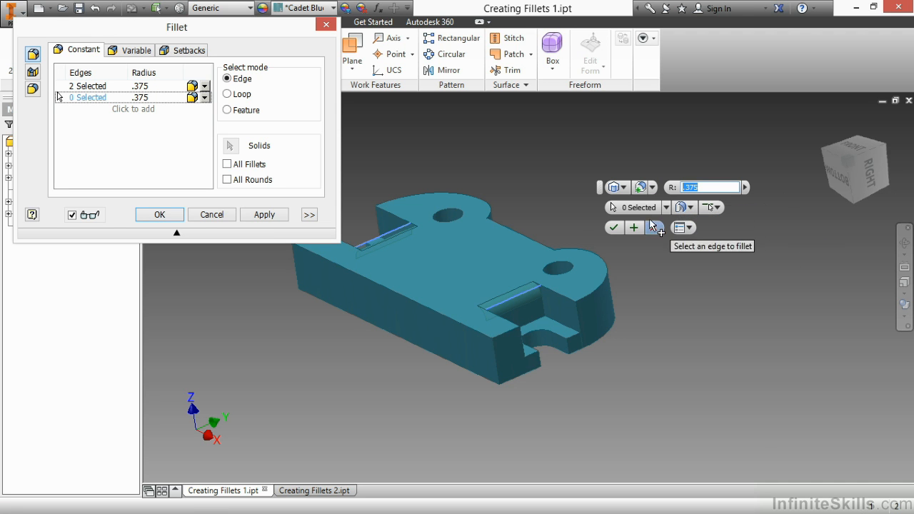
mouse_move(519, 367)
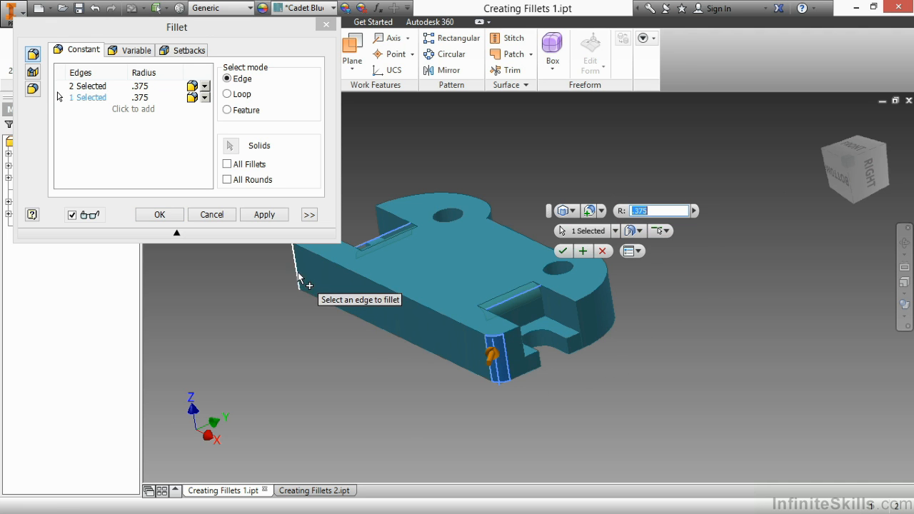
click(303, 271)
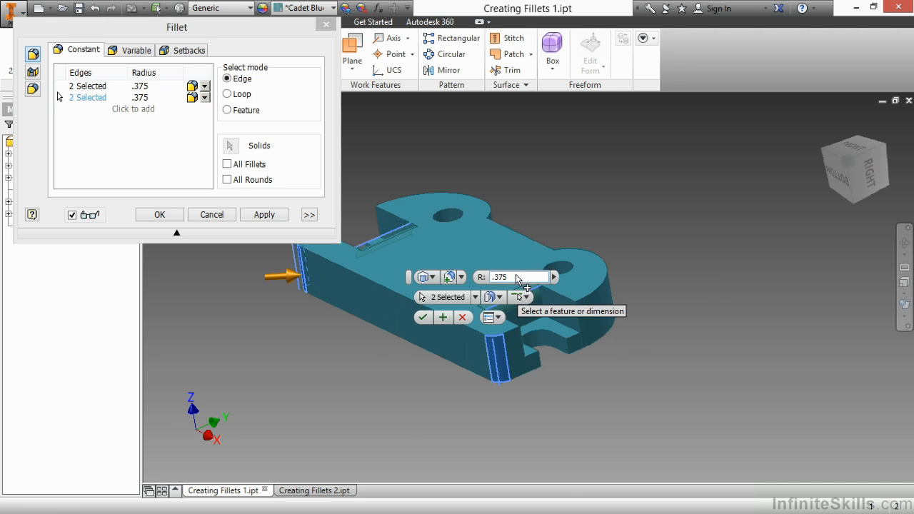
text(.25)
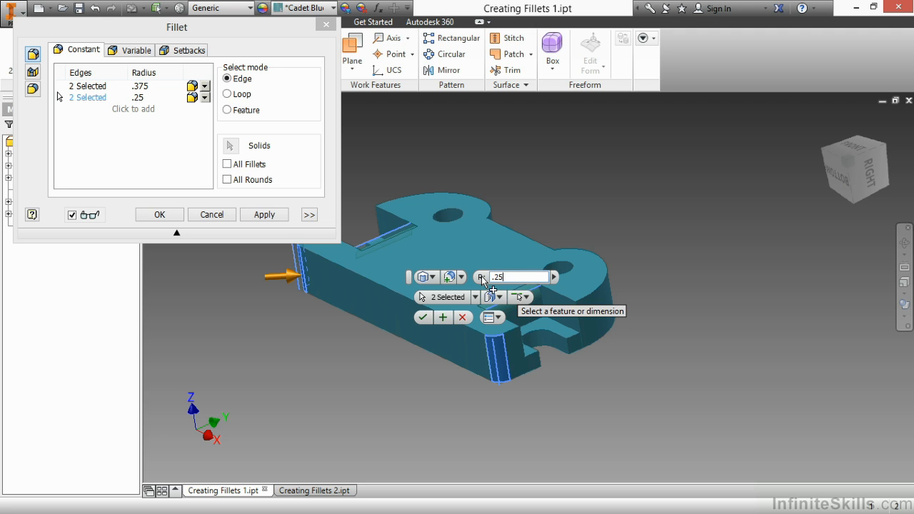
click(460, 276)
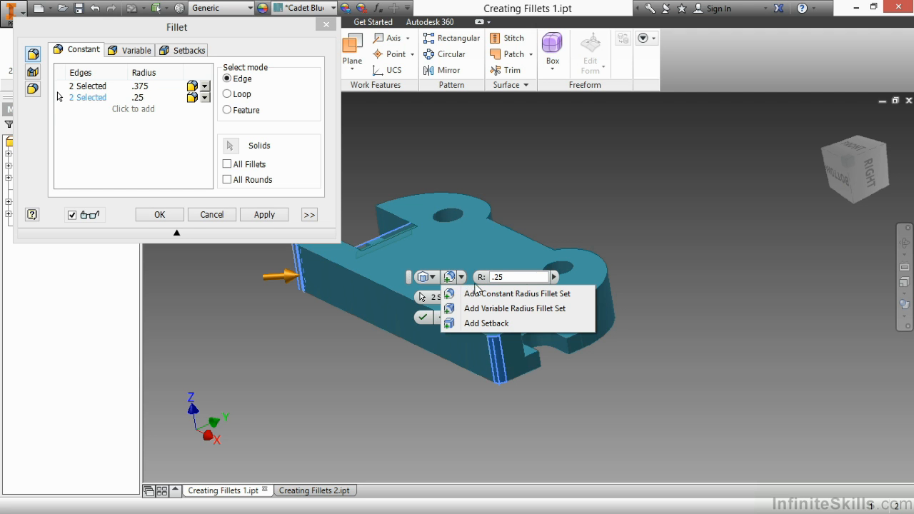
click(517, 293)
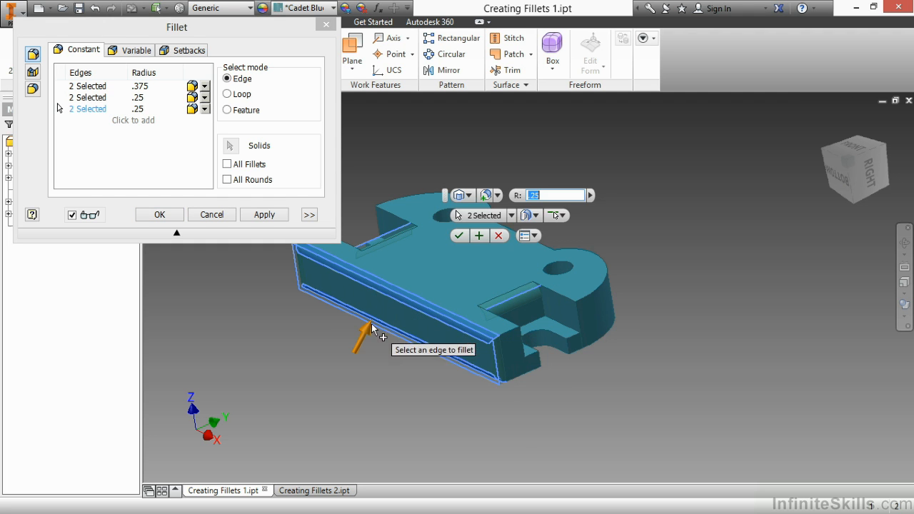
mouse_move(525, 214)
text(.5)
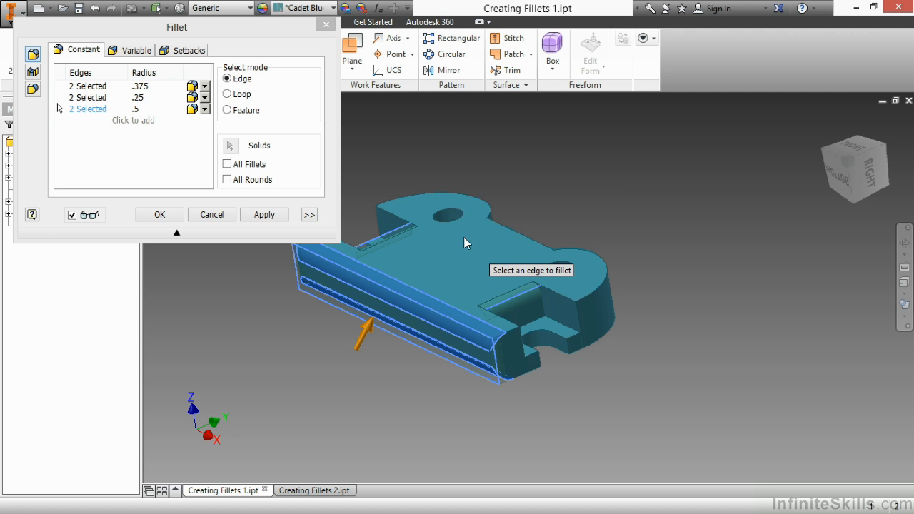
click(158, 215)
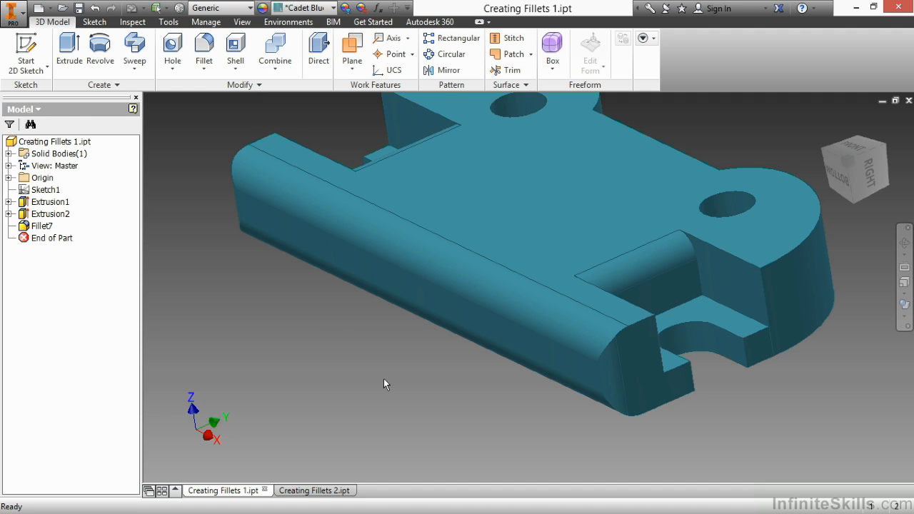
mouse_move(82, 225)
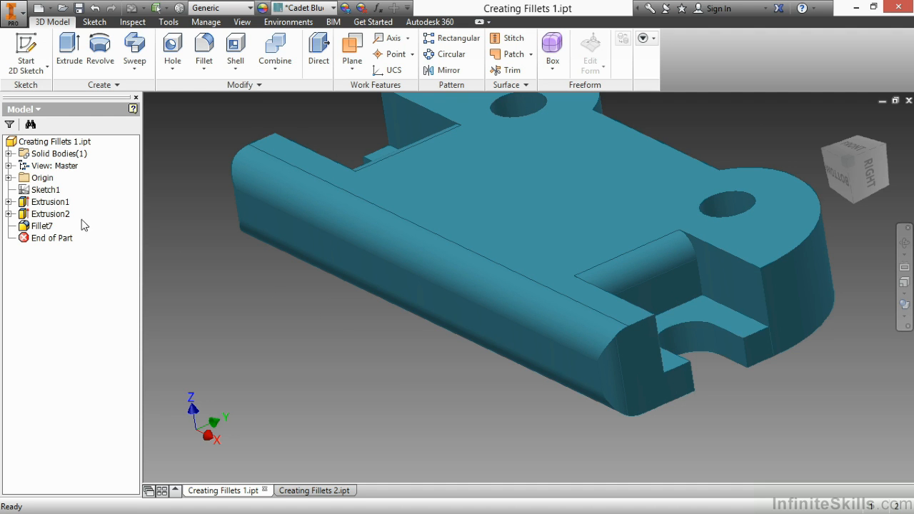
- Bring Fillet7 up for editing from the browser, backing out once and reopening it
click(40, 226)
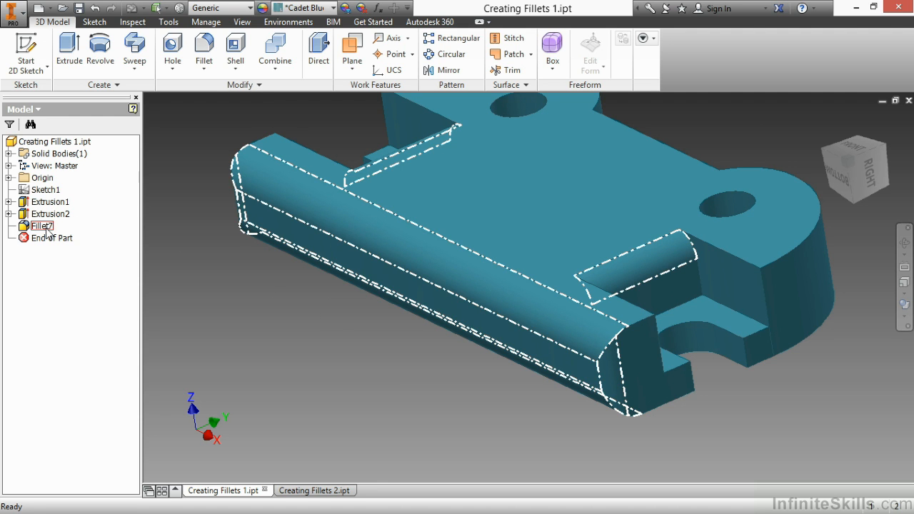
double_click(41, 226)
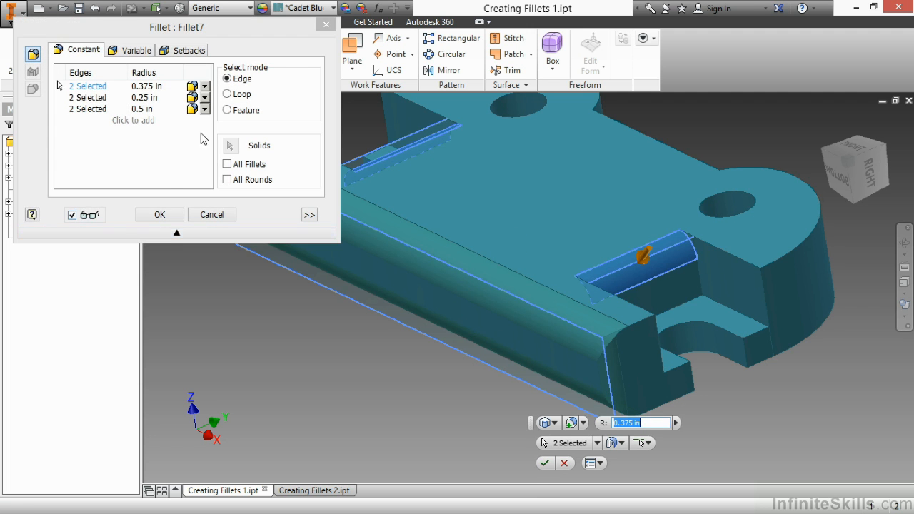
click(159, 214)
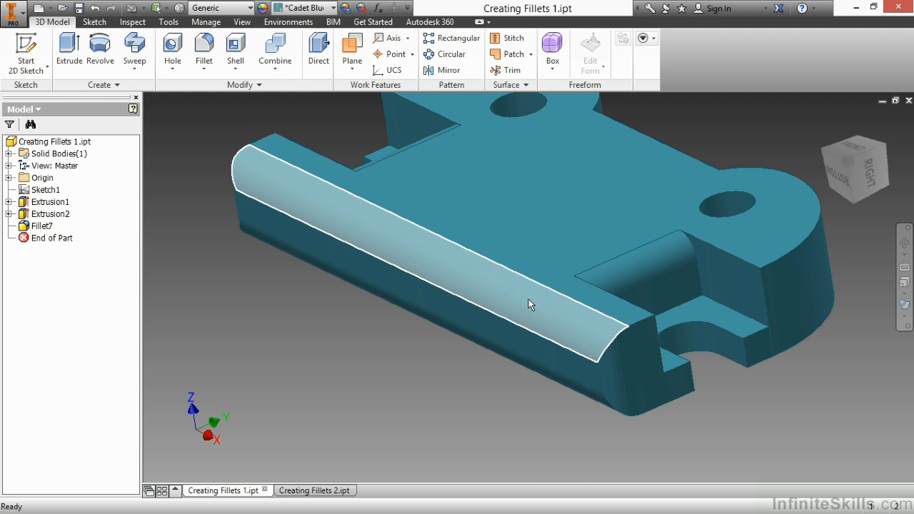
double_click(42, 226)
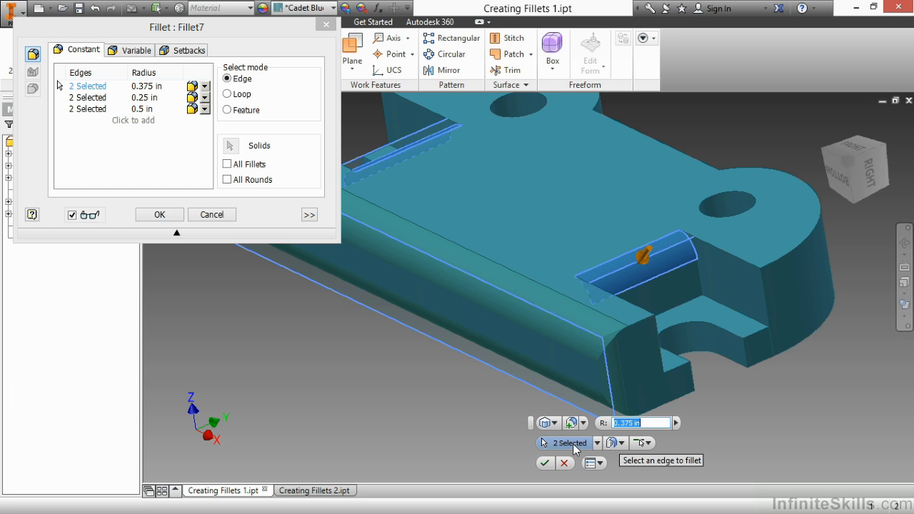
mouse_move(651, 261)
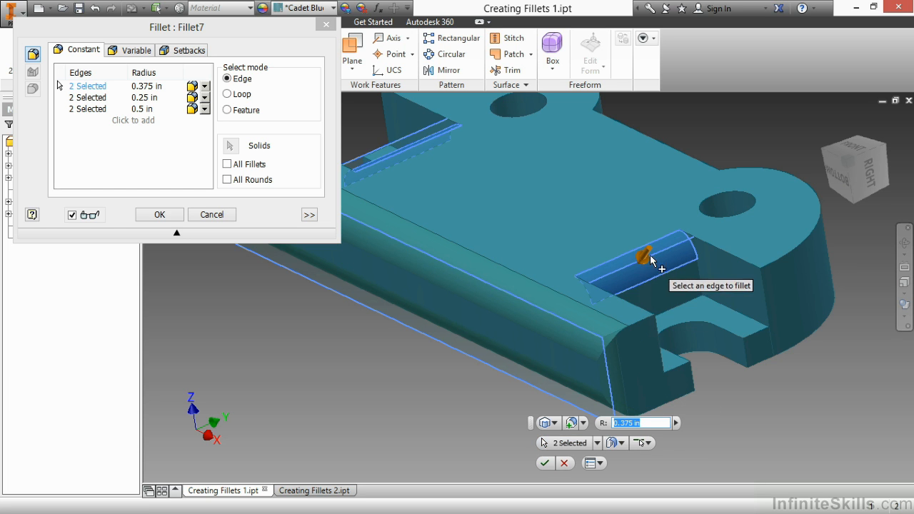
mouse_move(656, 305)
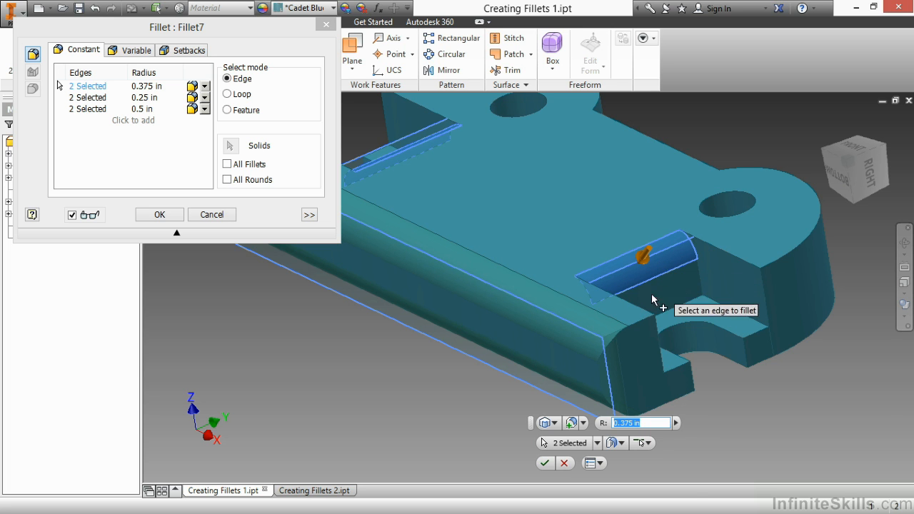
- Change the 0.5 in edge set of Fillet7 to a 0.25 in radius and update the fillet
click(596, 443)
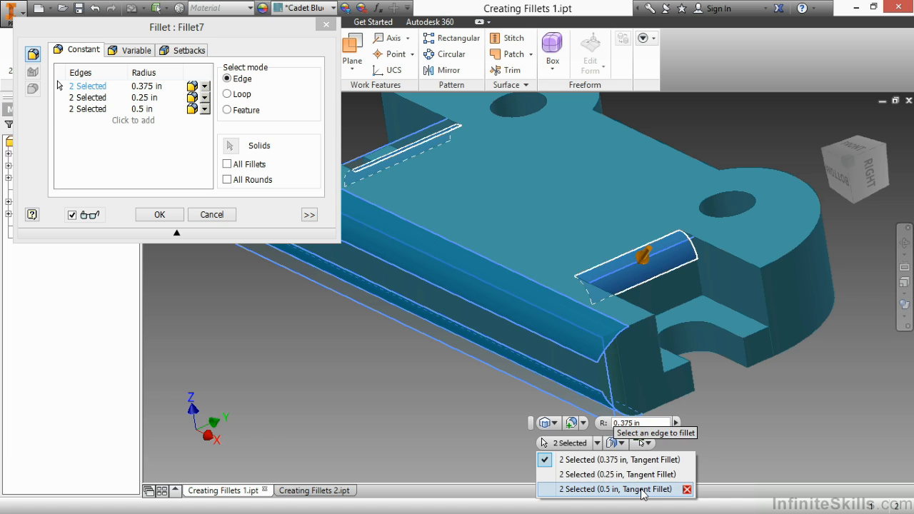
click(610, 488)
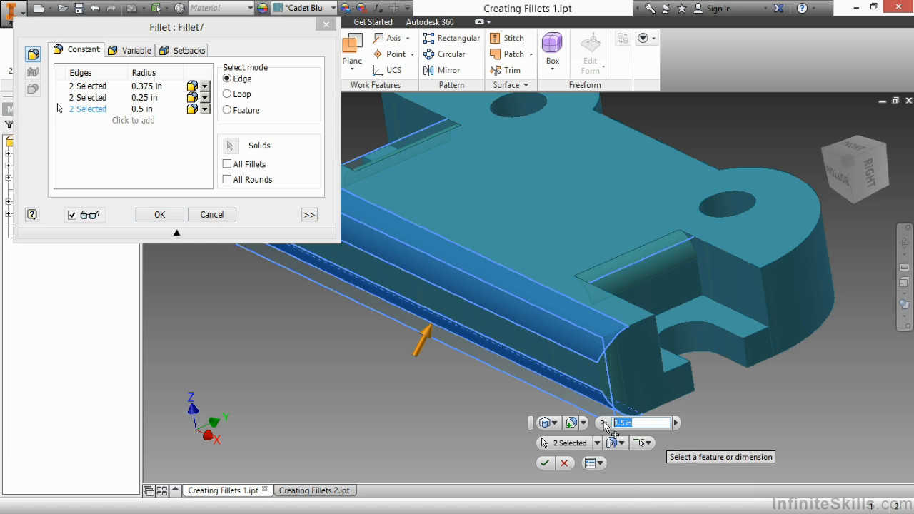
text(.25)
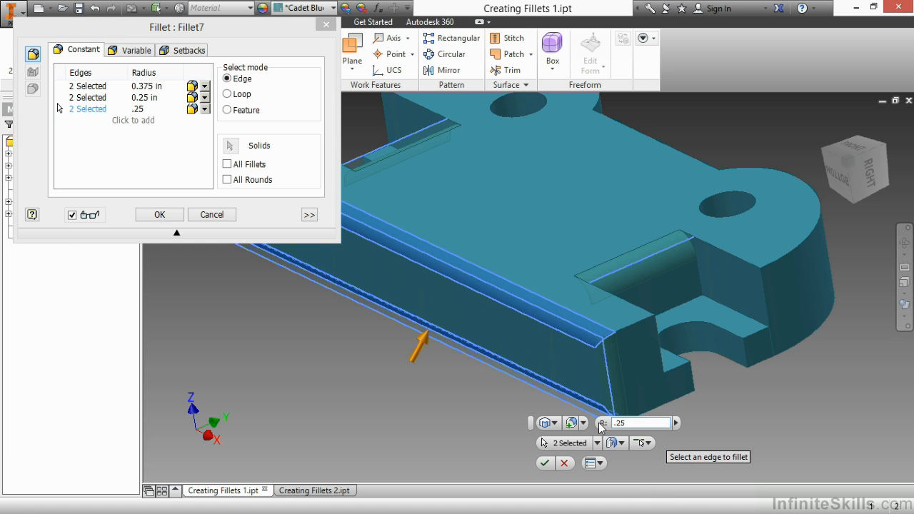
click(159, 215)
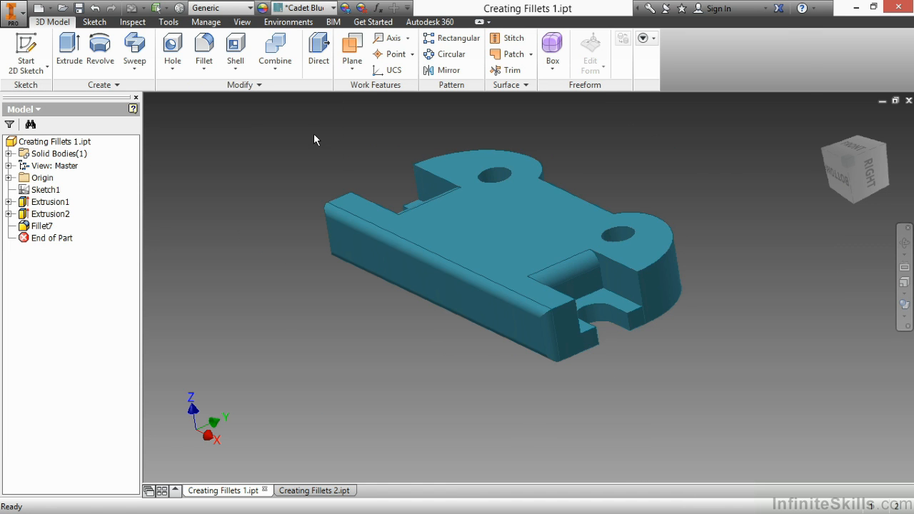
- Orbit the bracket to inspect its rounds from below
drag(317, 140, 546, 252)
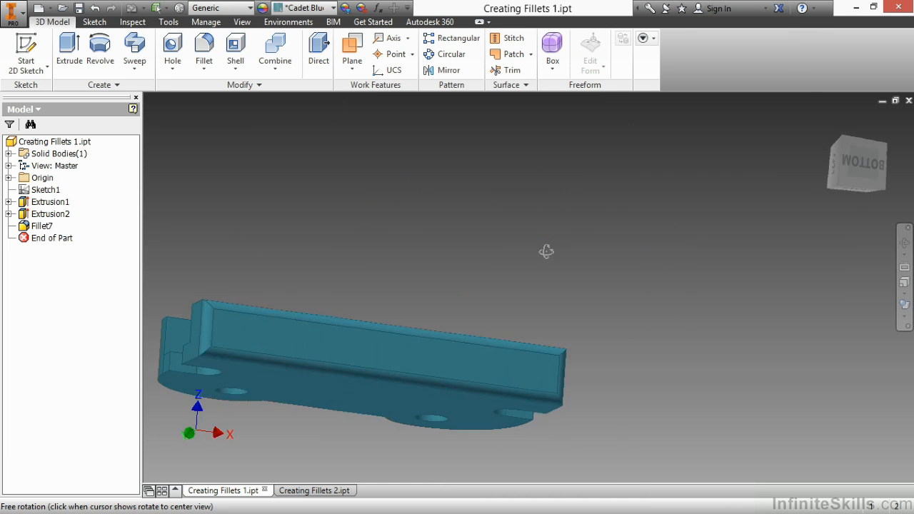
drag(547, 252, 507, 250)
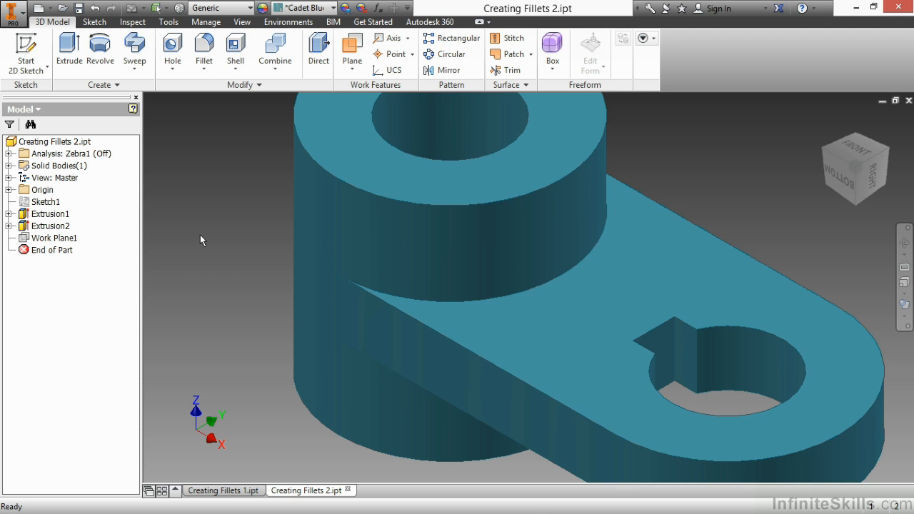
- Start a fillet on the second part and select the arm's top edges at 0.125 in
click(203, 50)
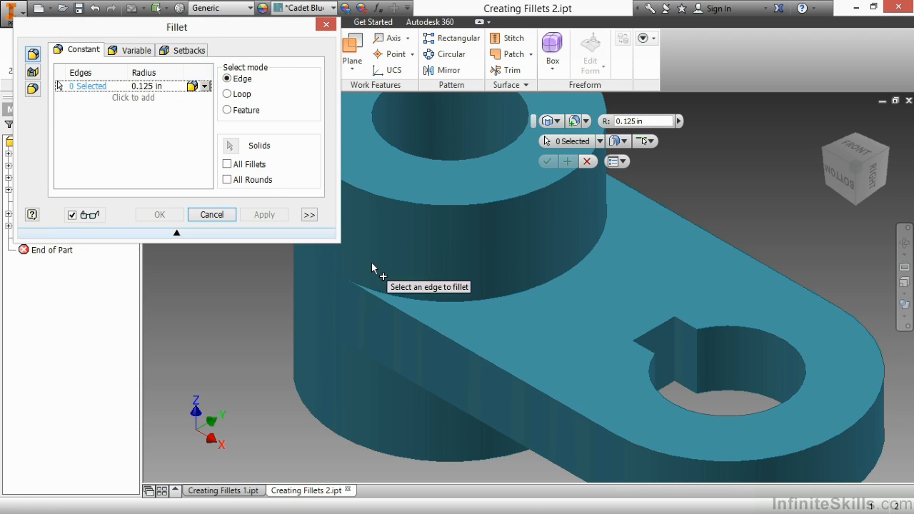
click(426, 318)
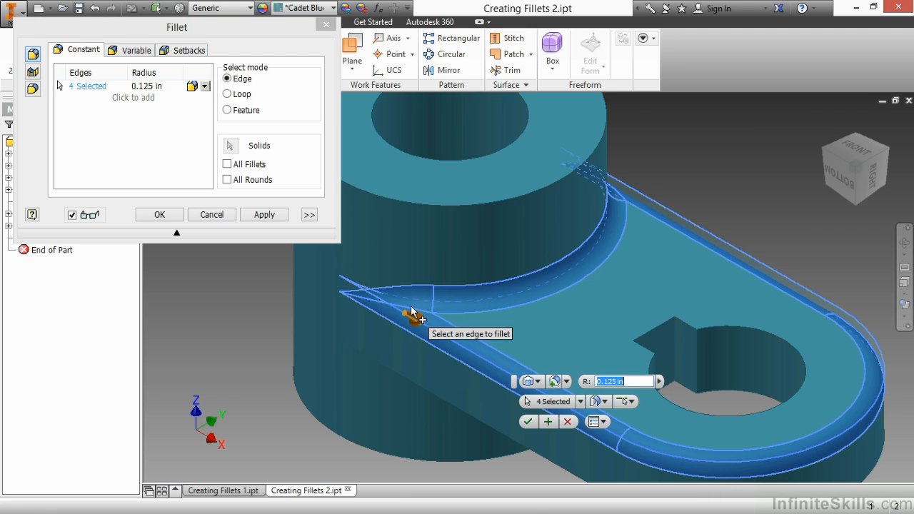
mouse_move(372, 307)
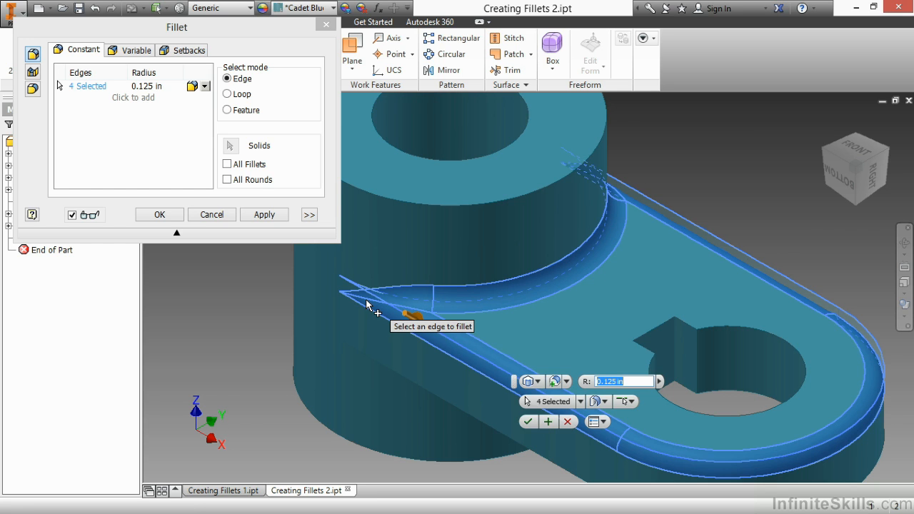
mouse_move(280, 330)
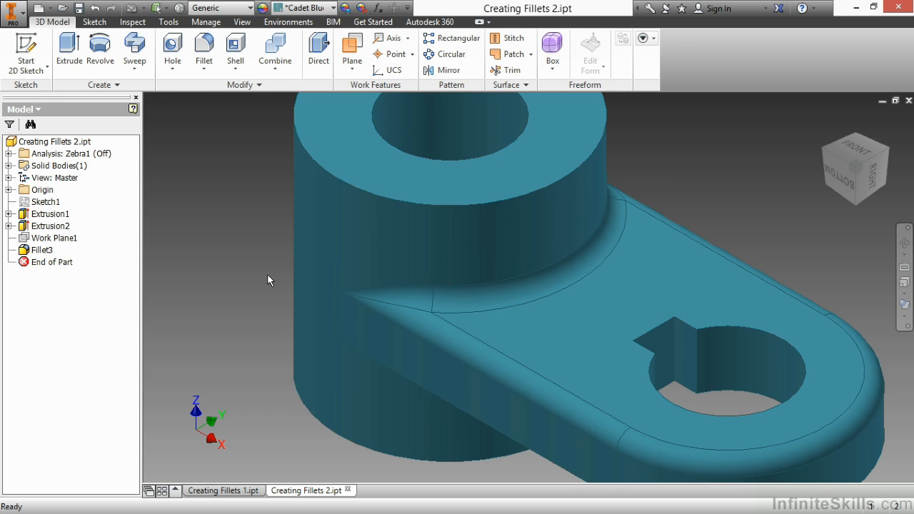
- Fillet the arm-to-cylinder junction edge at 0.125 in via the marking menu and apply it
right_click(270, 280)
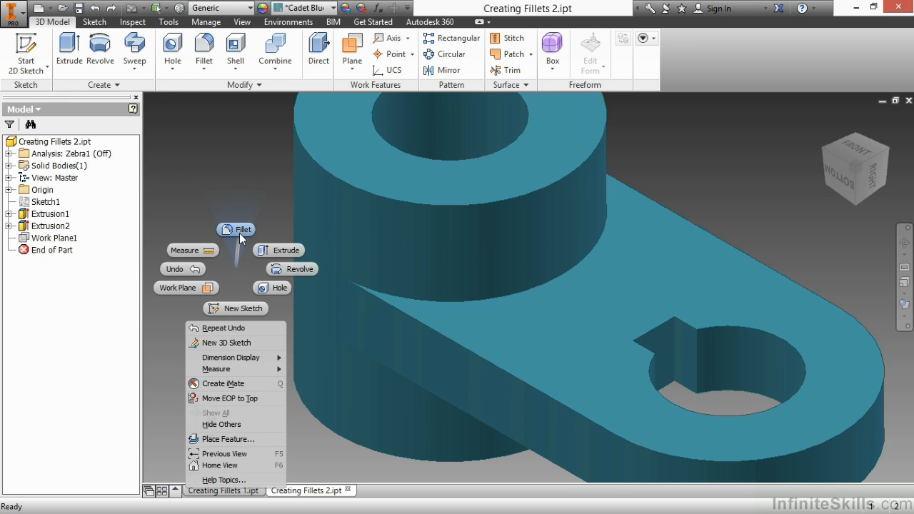
click(237, 230)
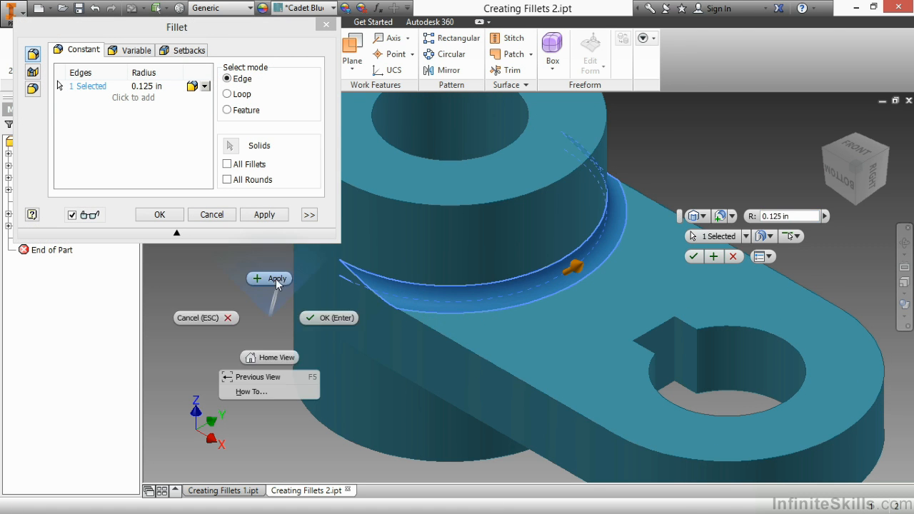
click(275, 278)
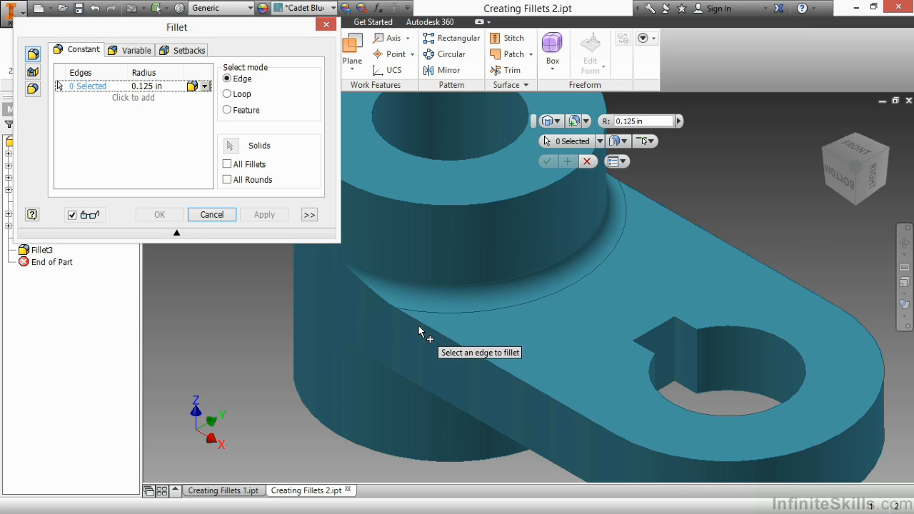
- Round the arm's top edges as a separate 0.125 in fillet
click(421, 329)
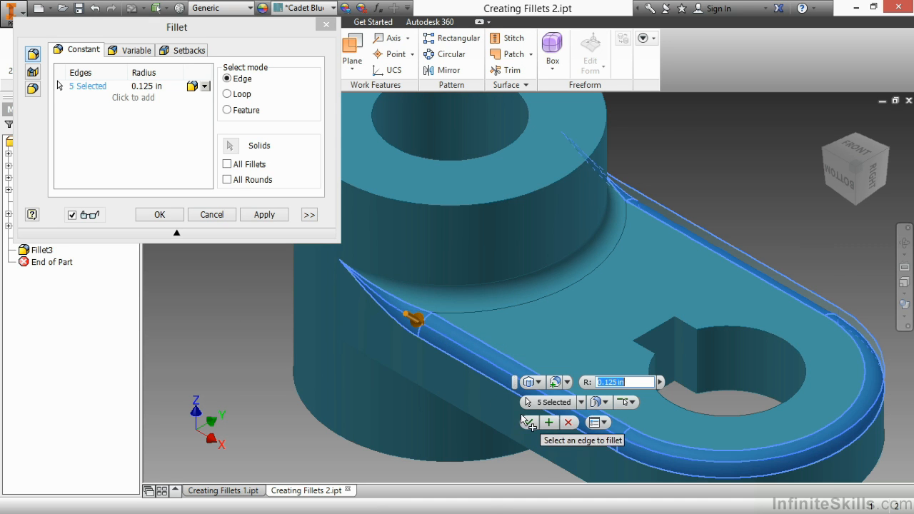
click(158, 214)
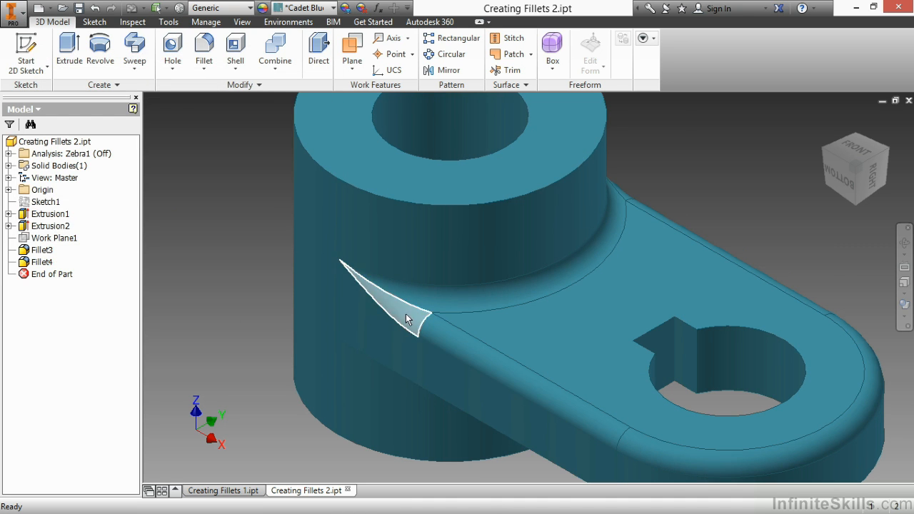